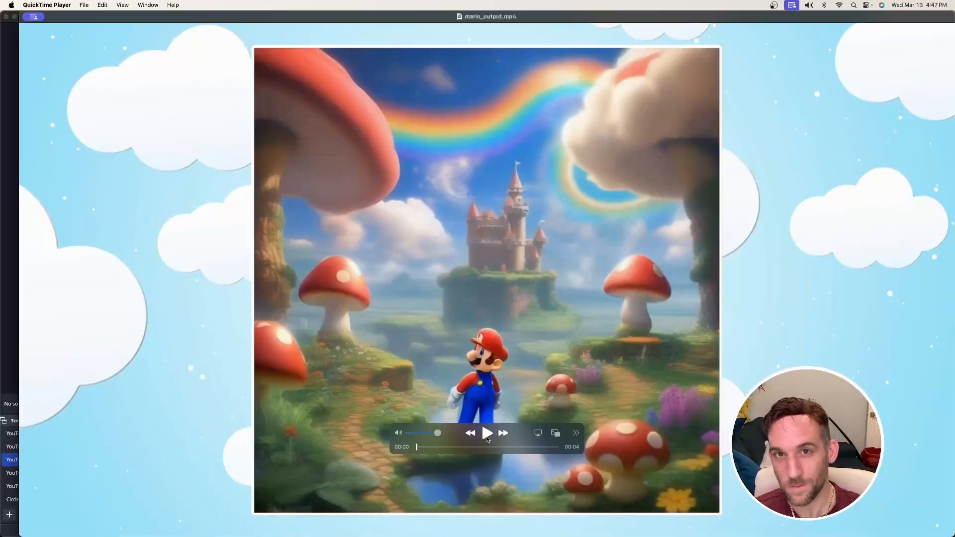
# Play the finished Mario output video in QuickTime Player
pyautogui.click(487, 433)
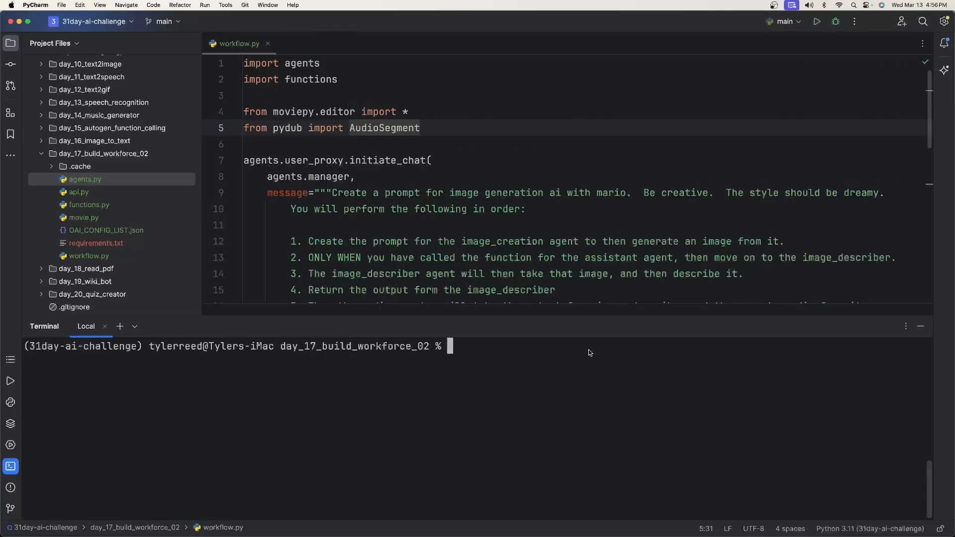
# Walk through requirements.txt (pip install -r requirements.txt), api.py and functions.py in the project tree, landing on api.py
pyautogui.click(96, 242)
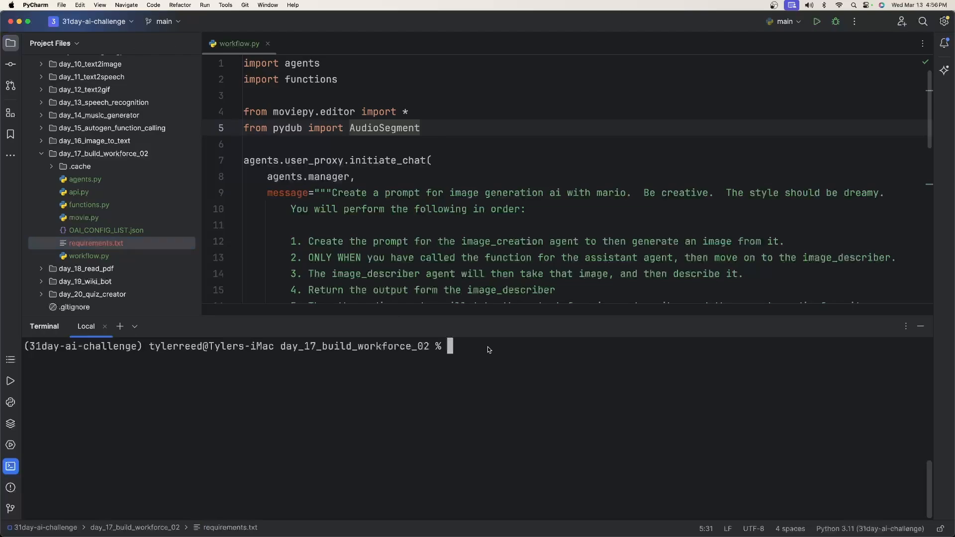
pyautogui.write('pip install -r requirements.txt')
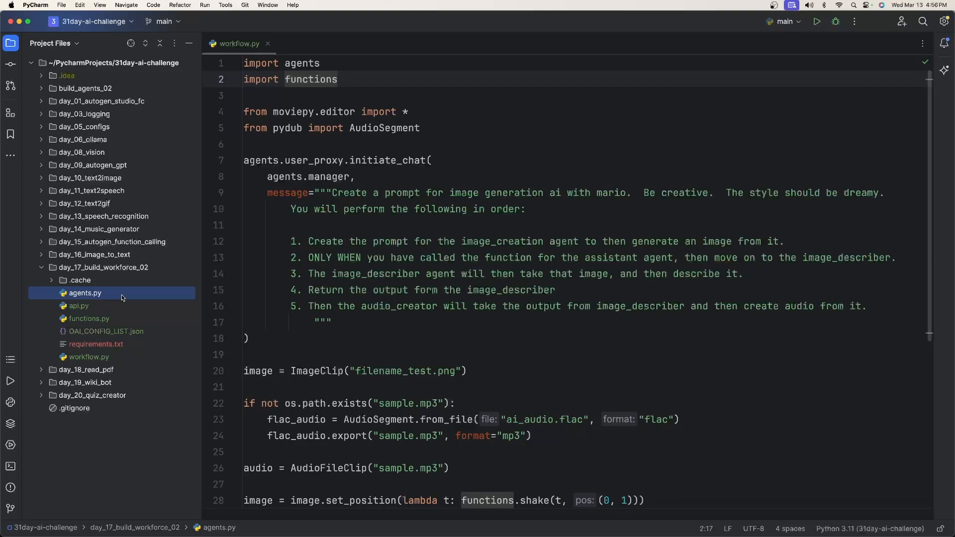
pyautogui.moveTo(121, 298)
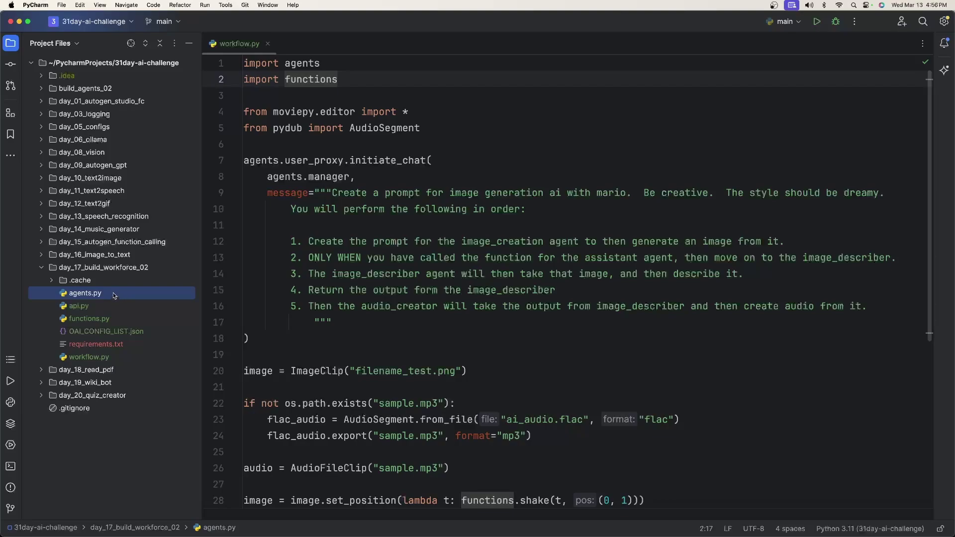
pyautogui.click(78, 306)
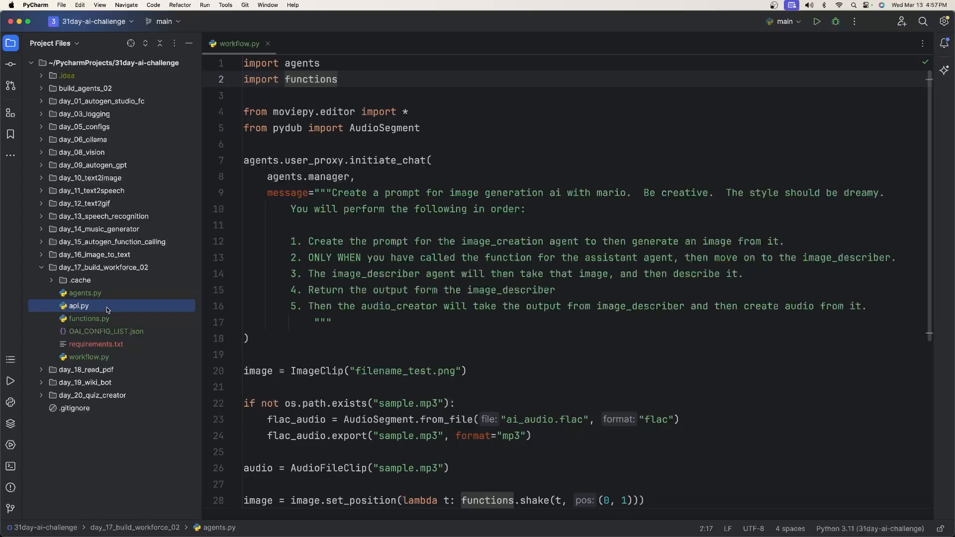
pyautogui.click(88, 318)
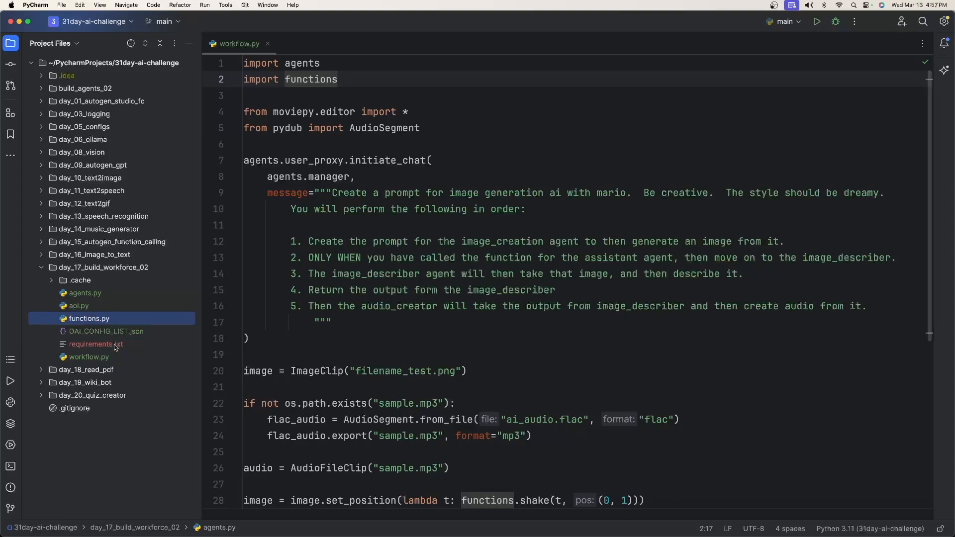
pyautogui.click(89, 356)
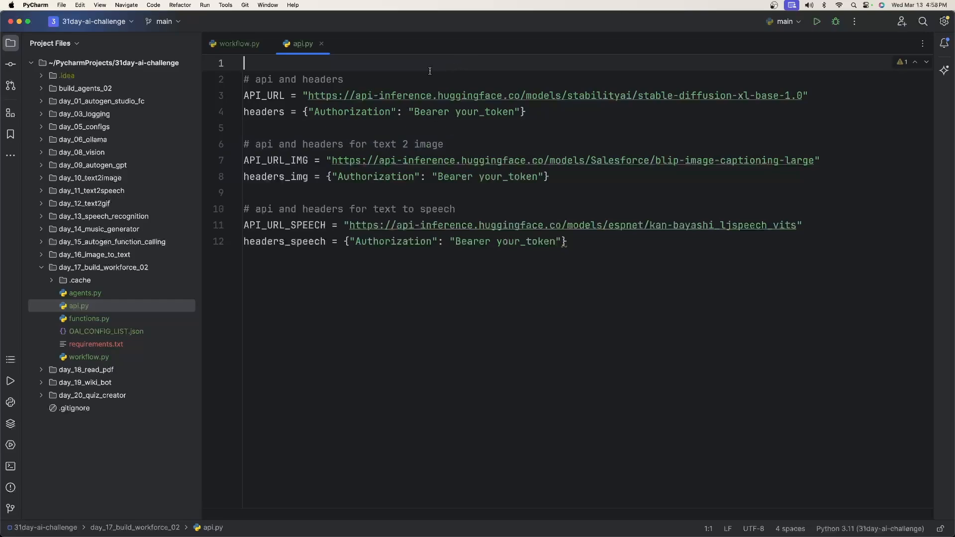
# Highlight the your_token placeholder in api.py's speech headers, then move on to agents.py
pyautogui.click(273, 111)
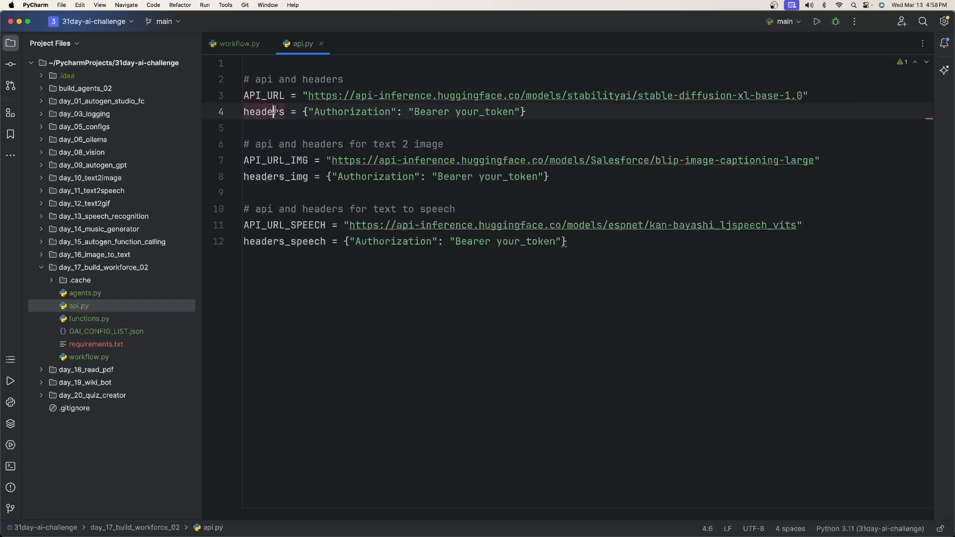
pyautogui.moveTo(264, 111)
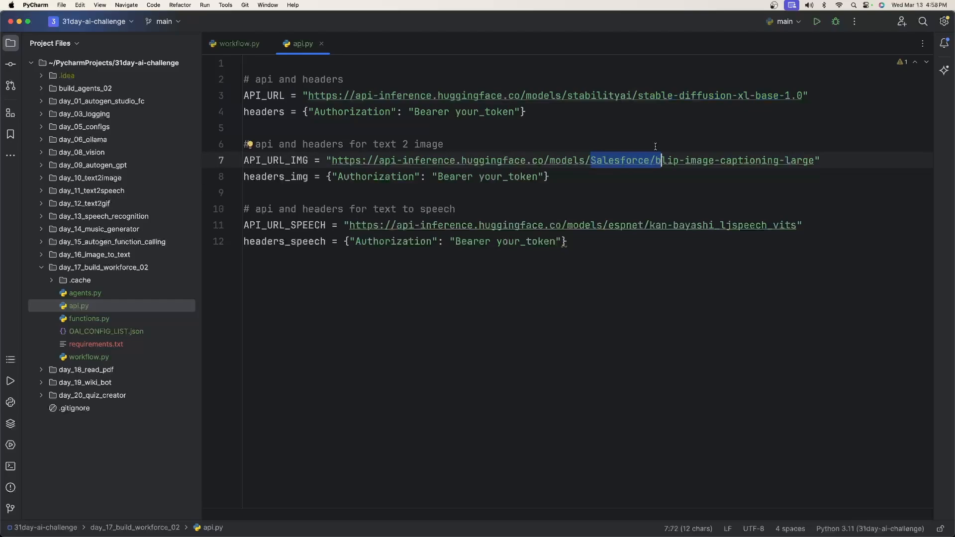
pyautogui.moveTo(627, 225)
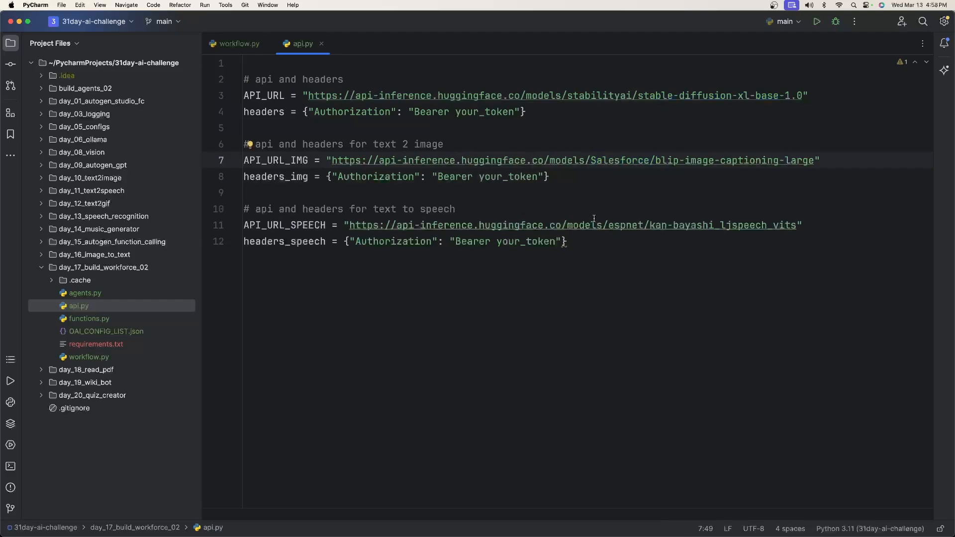
pyautogui.doubleClick(524, 241)
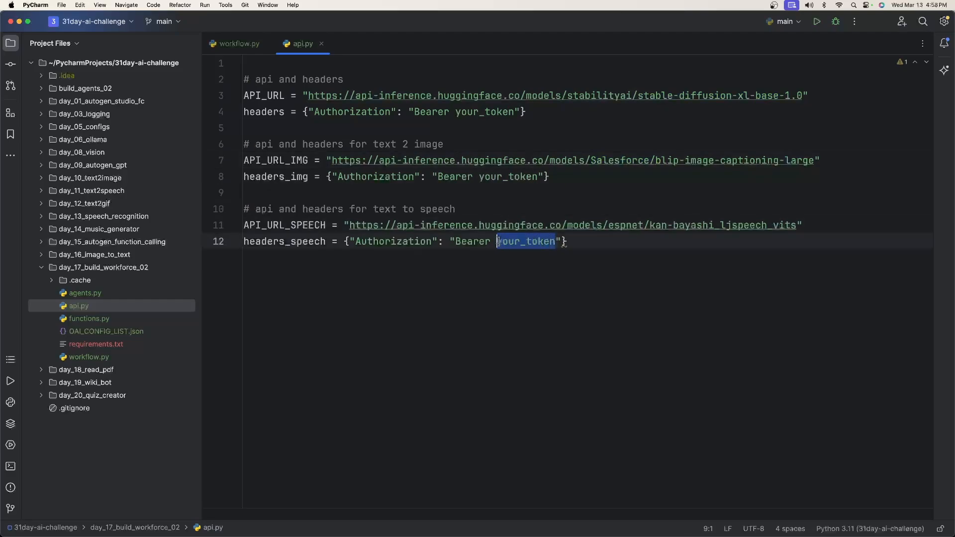
pyautogui.click(85, 292)
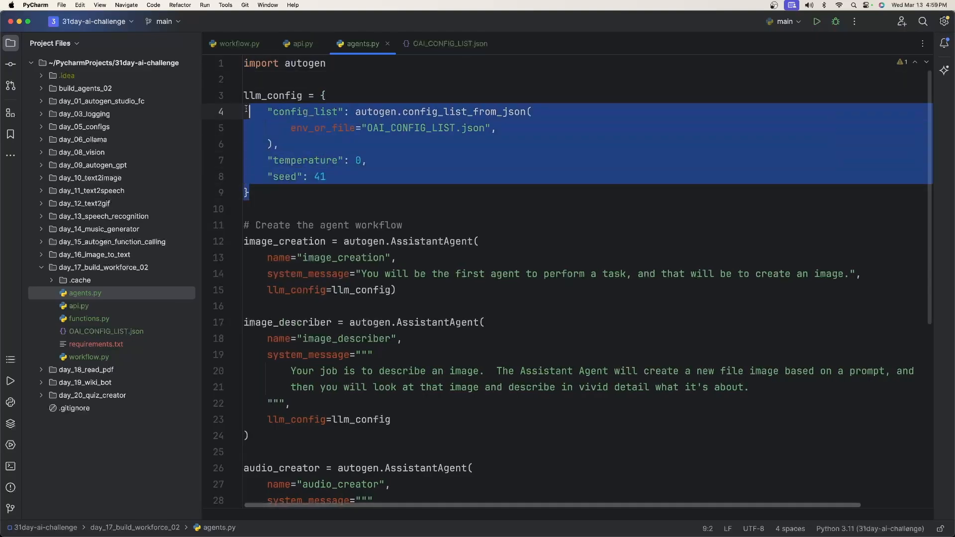
# Highlight the OAI_CONFIG_LIST.json file name and the seed value 41 in agents.py's llm_config block
pyautogui.click(298, 194)
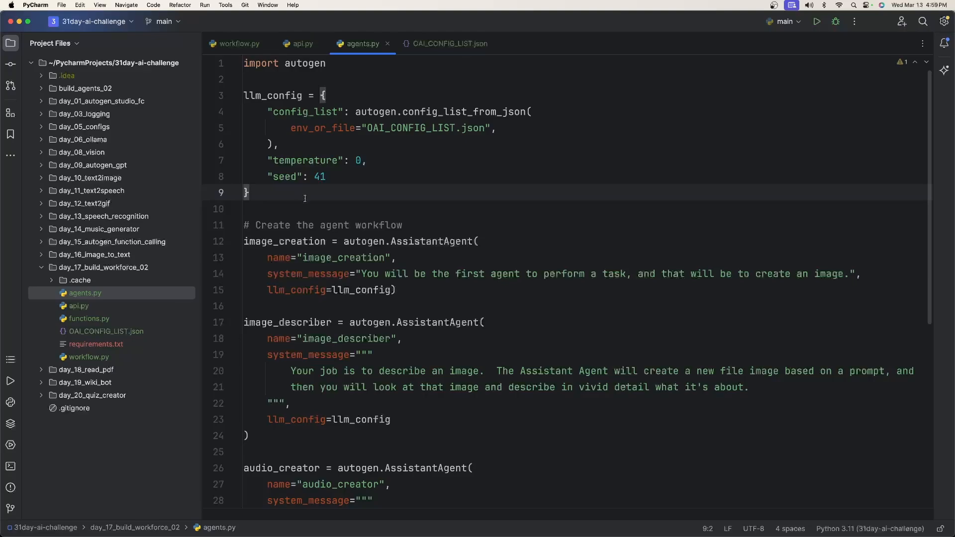
pyautogui.moveTo(318, 196)
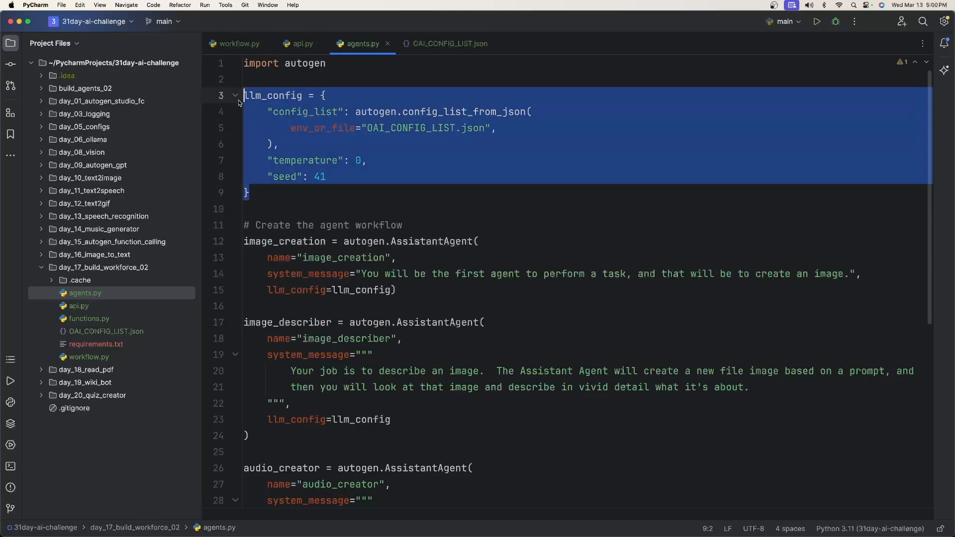
pyautogui.click(359, 111)
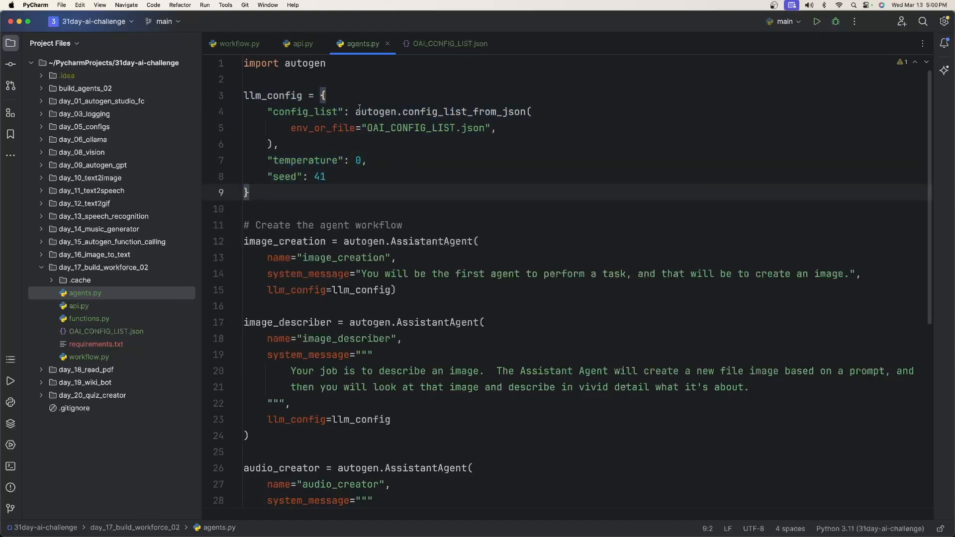
pyautogui.doubleClick(439, 112)
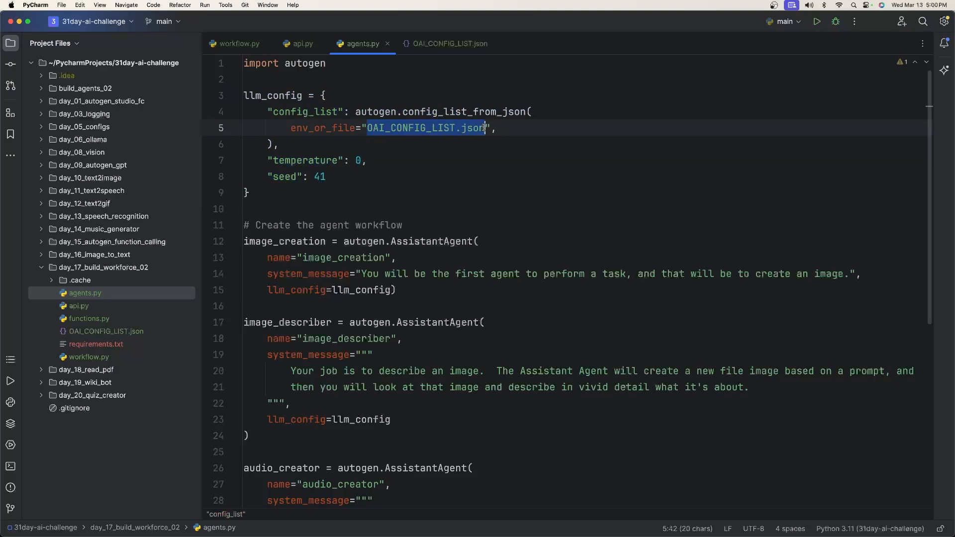
pyautogui.click(359, 160)
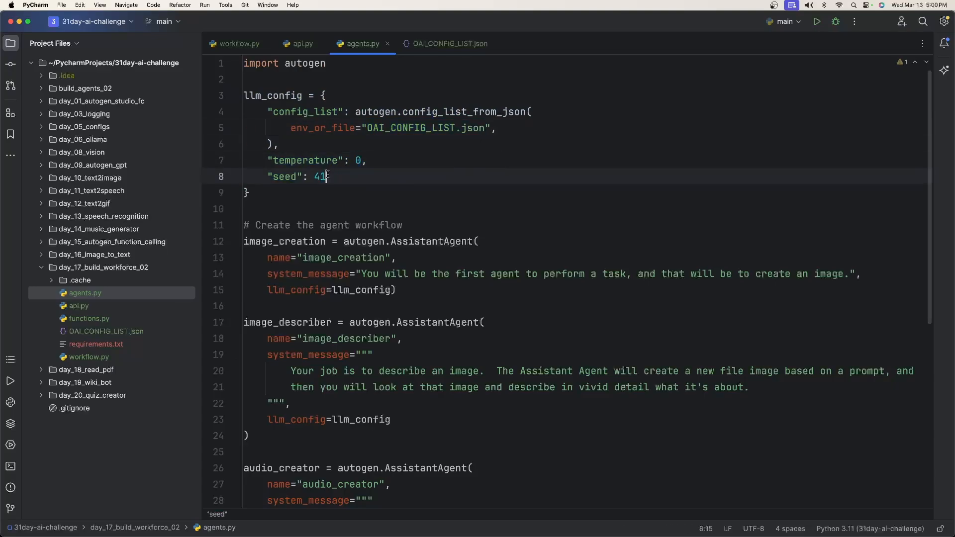
pyautogui.doubleClick(318, 177)
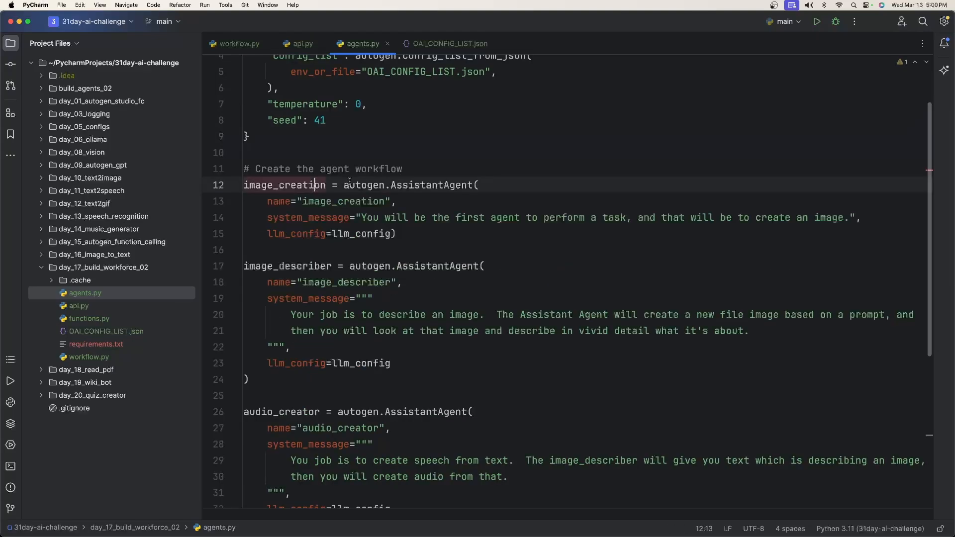
# Highlight the image_creation agent and scroll through the remaining agents down to the GroupChat definition
pyautogui.doubleClick(378, 217)
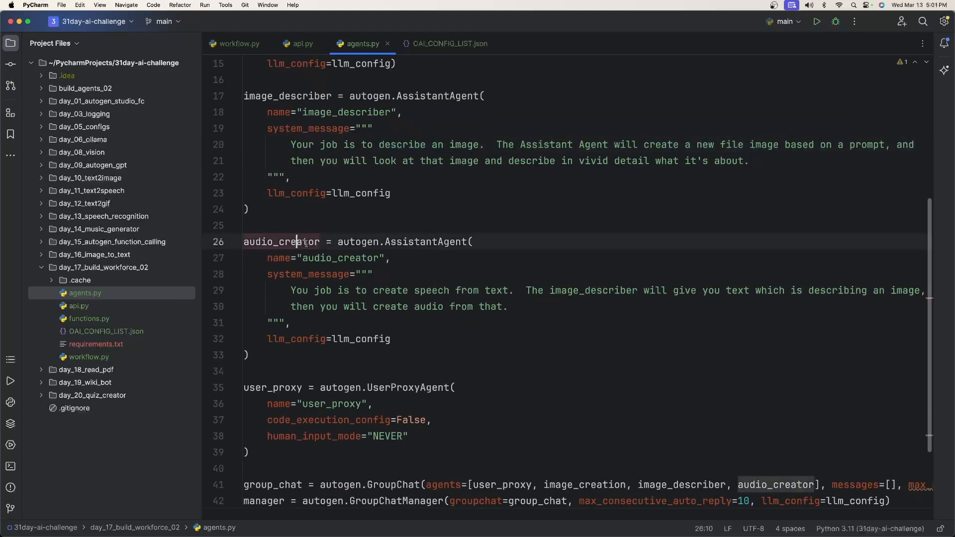
pyautogui.scroll(3)
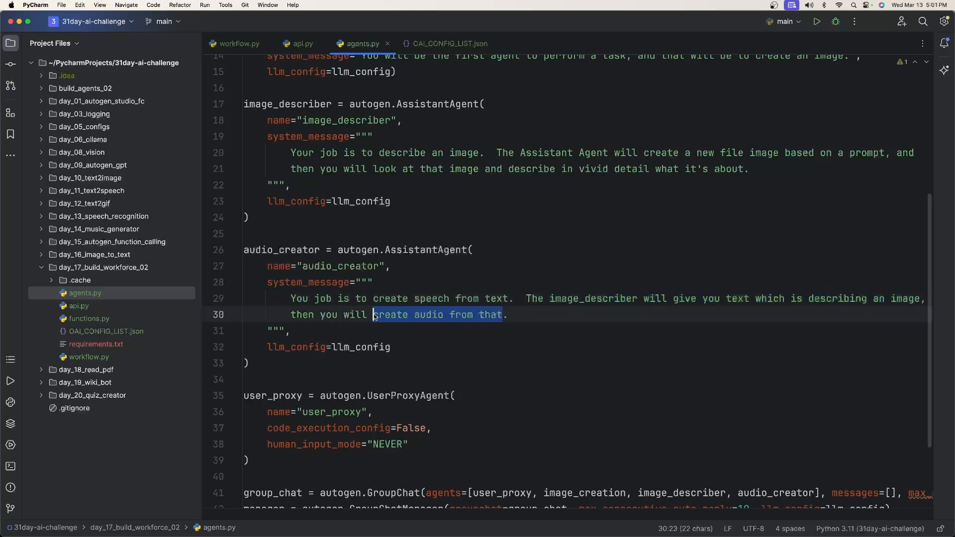
pyautogui.scroll(-3)
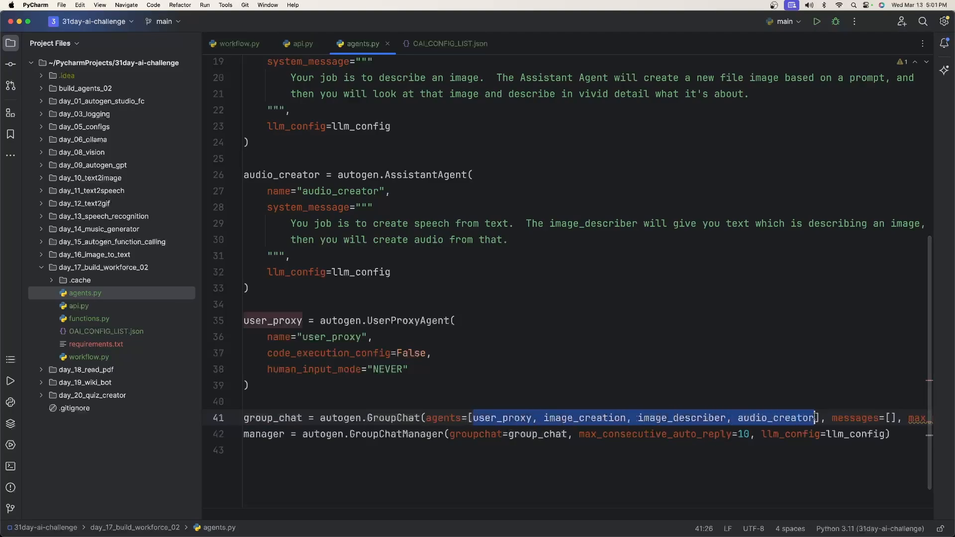
pyautogui.click(379, 434)
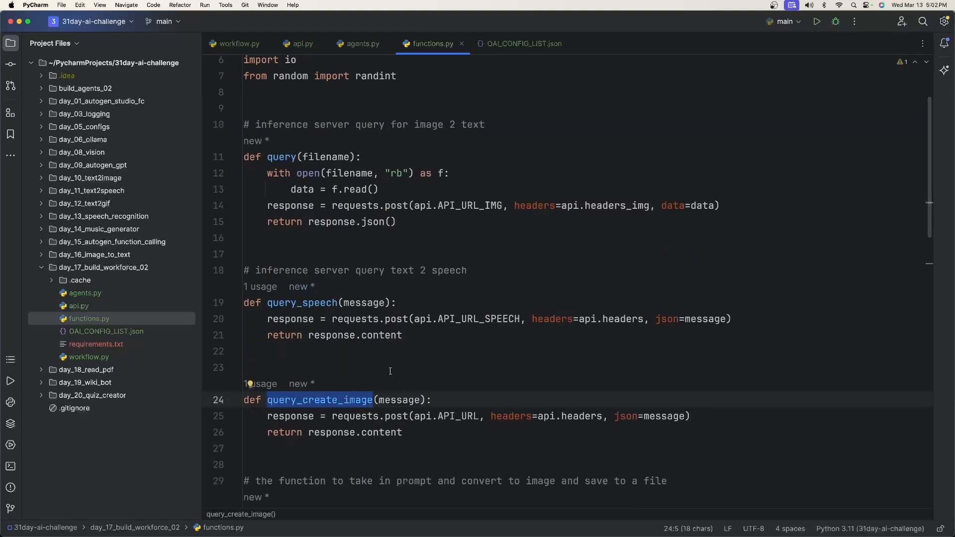
pyautogui.click(302, 43)
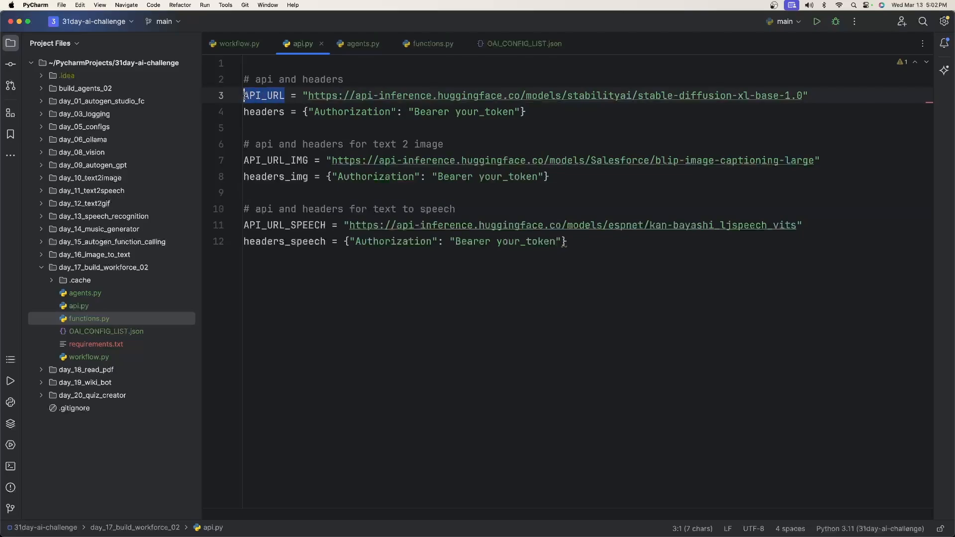
pyautogui.doubleClick(655, 96)
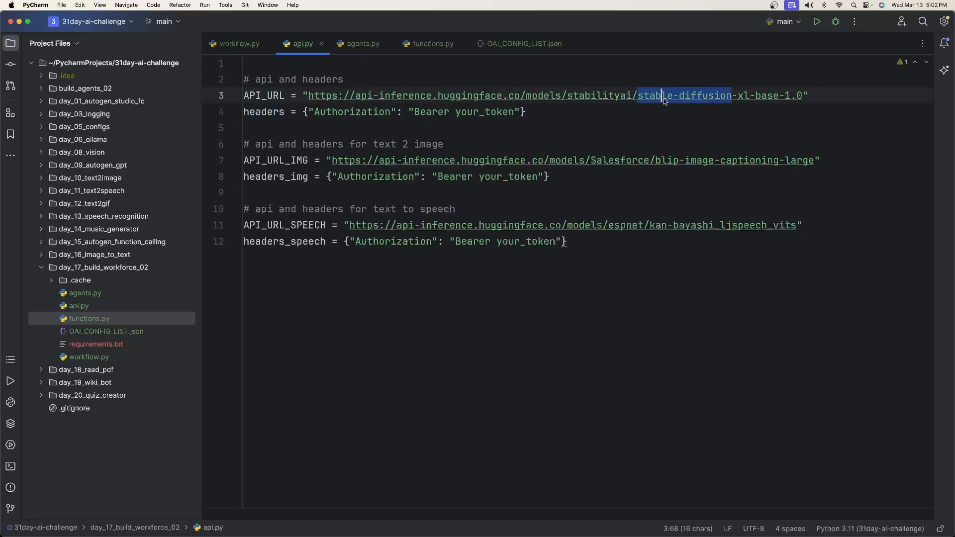
pyautogui.click(432, 42)
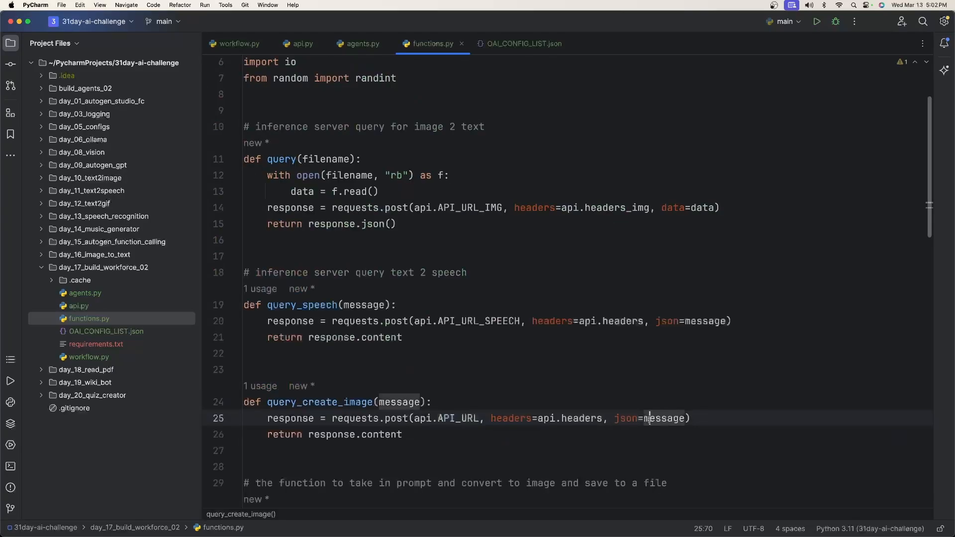
pyautogui.moveTo(649, 419)
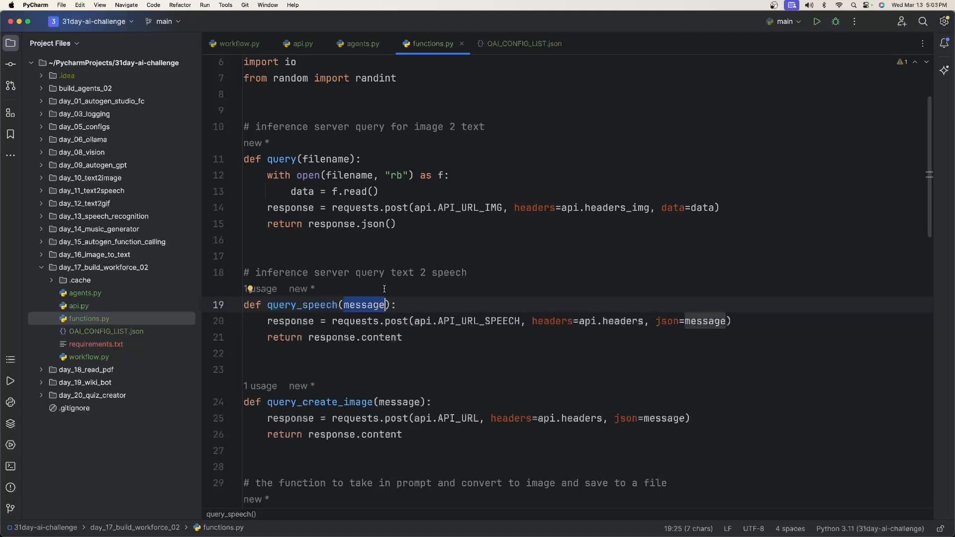
pyautogui.moveTo(384, 250)
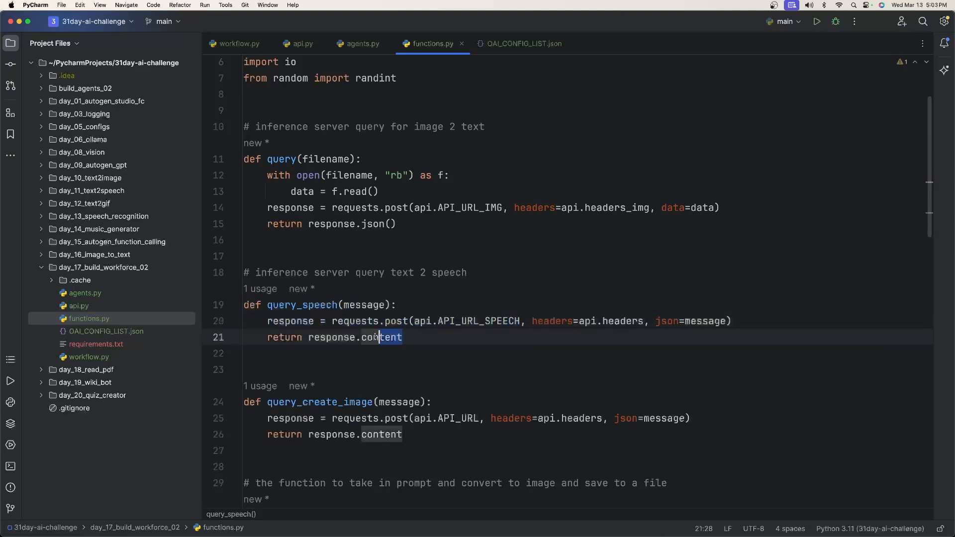
pyautogui.scroll(-3)
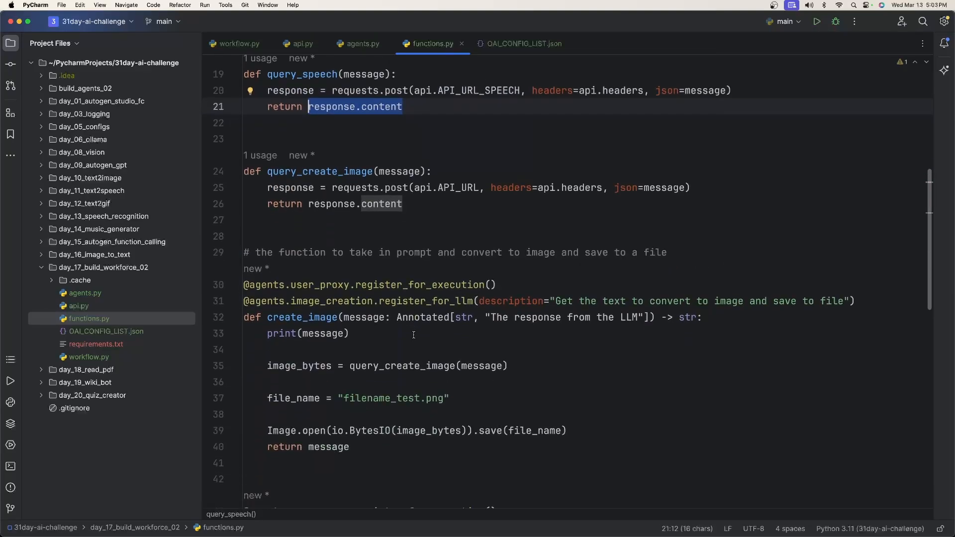
pyautogui.scroll(-3)
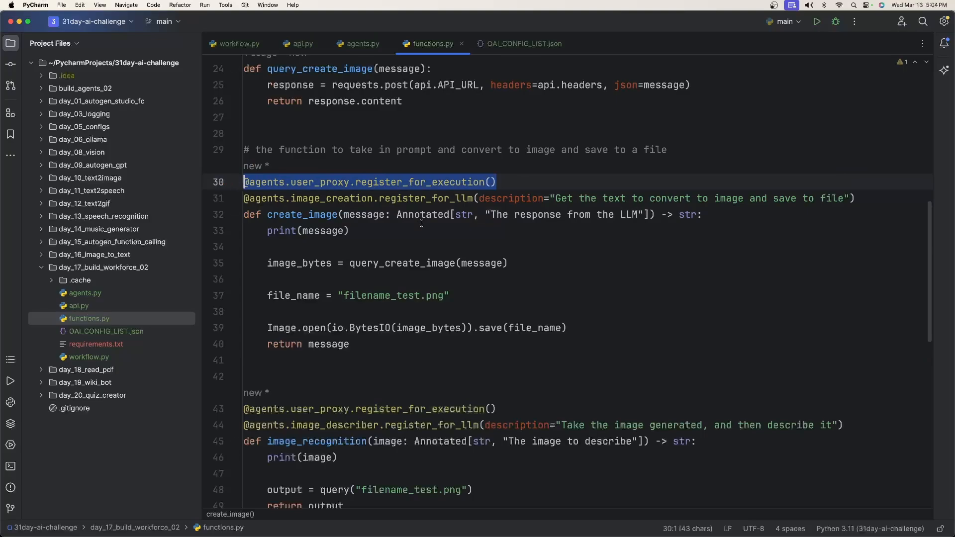
pyautogui.scroll(3)
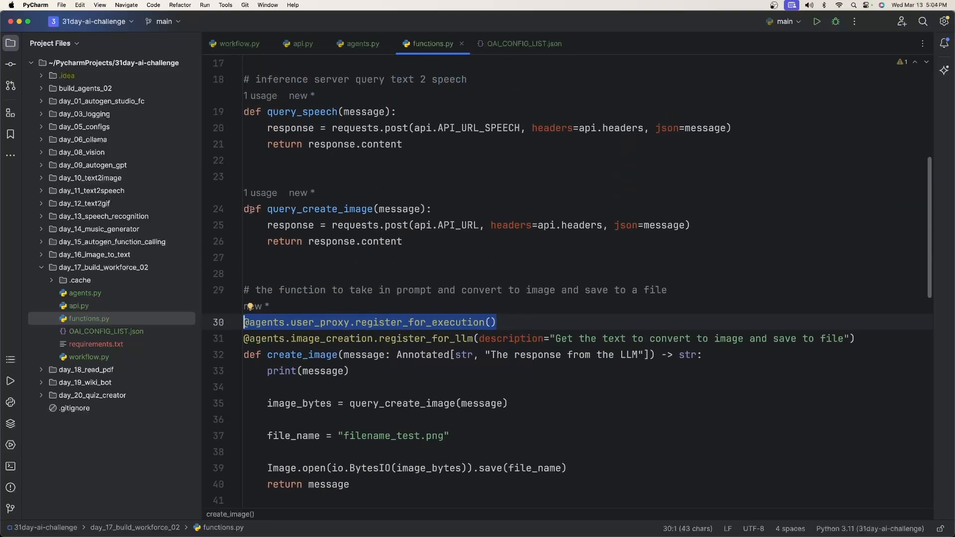
pyautogui.click(433, 209)
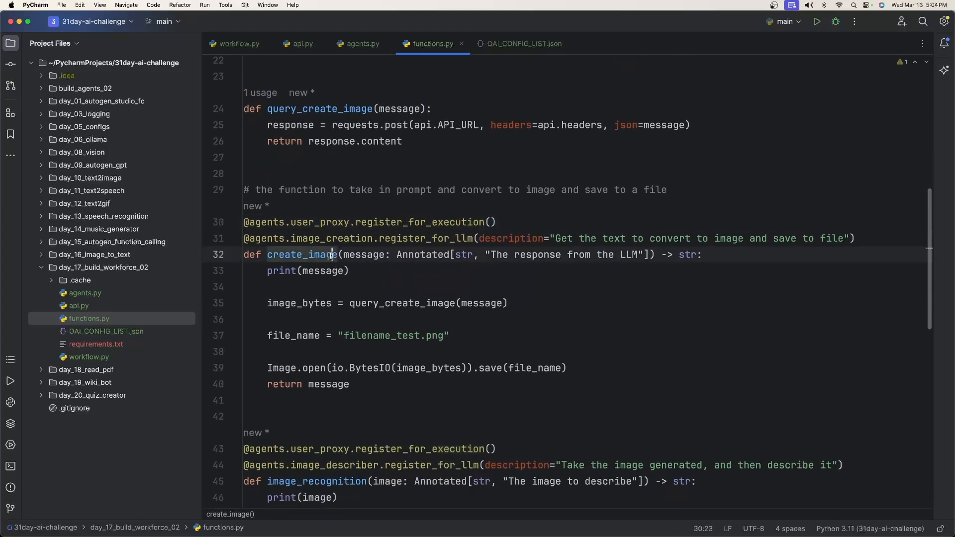
pyautogui.doubleClick(301, 255)
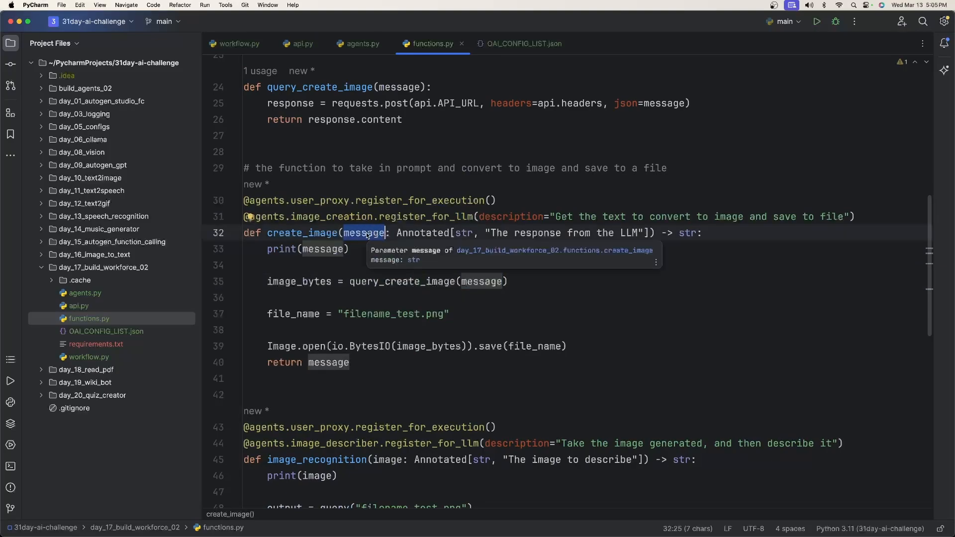
pyautogui.click(471, 281)
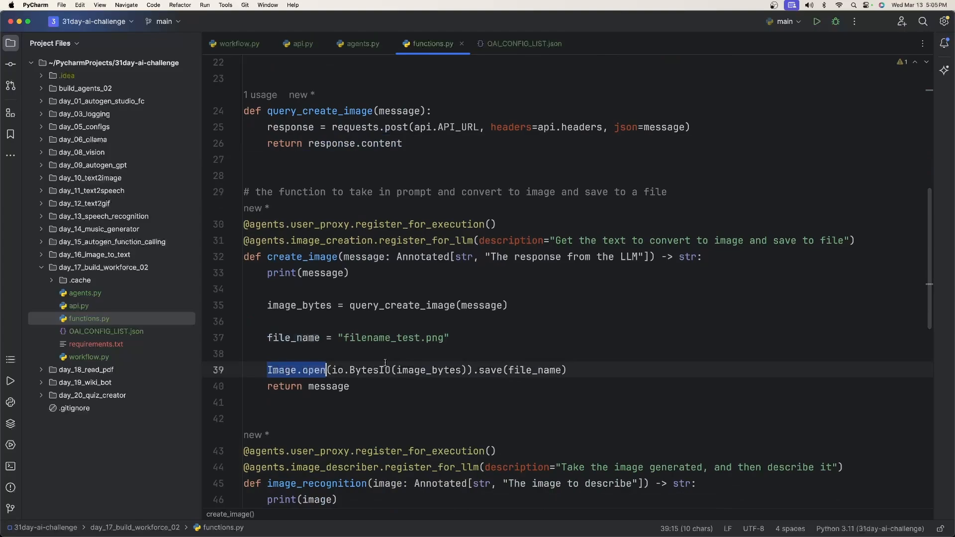
pyautogui.doubleClick(535, 370)
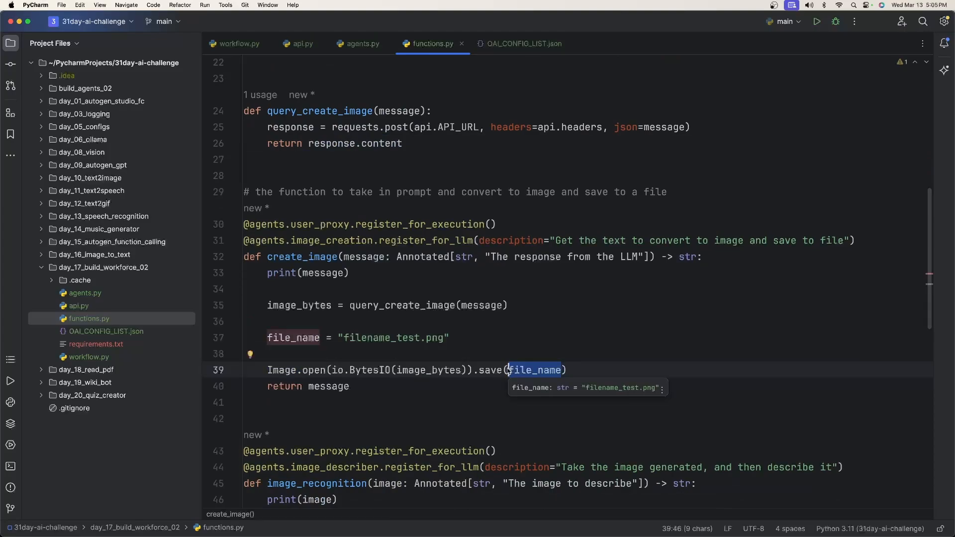
pyautogui.click(103, 267)
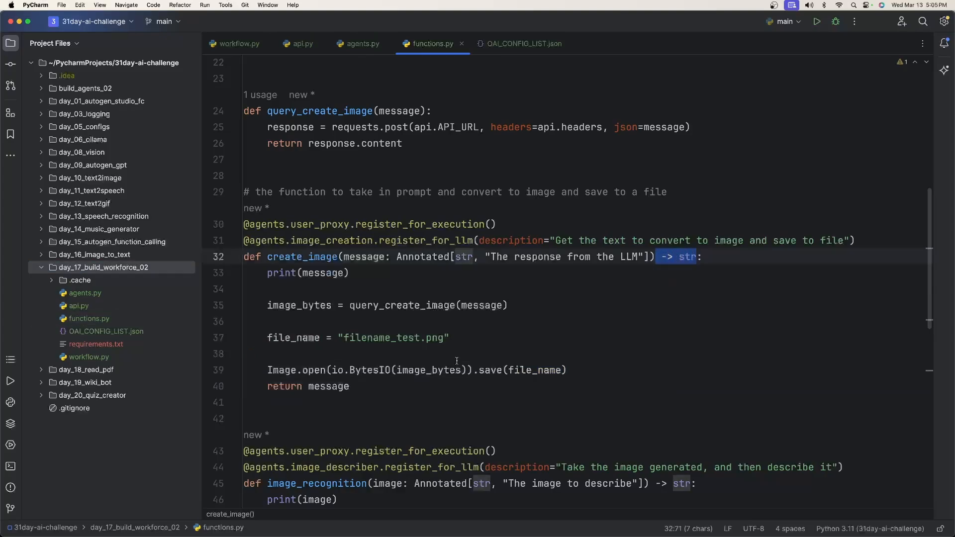
pyautogui.doubleClick(329, 386)
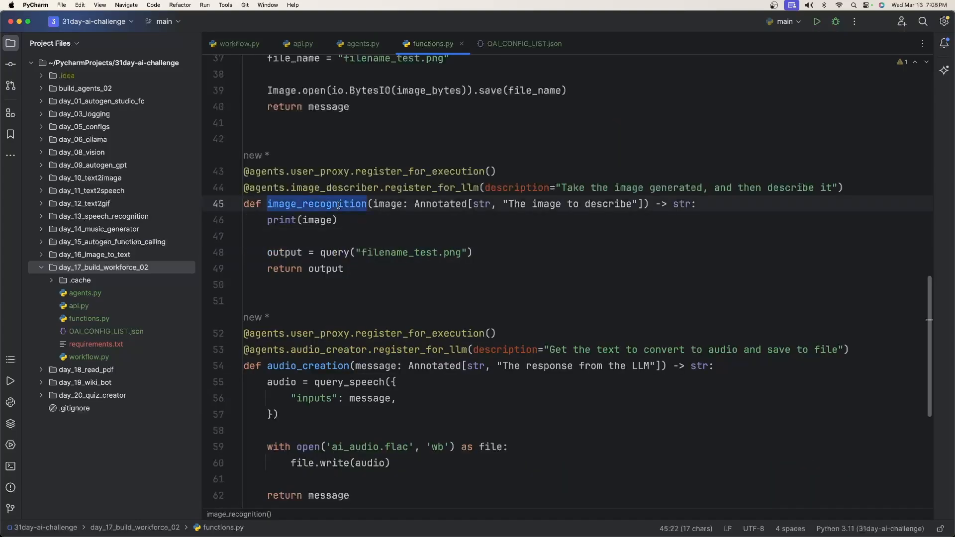
pyautogui.click(297, 171)
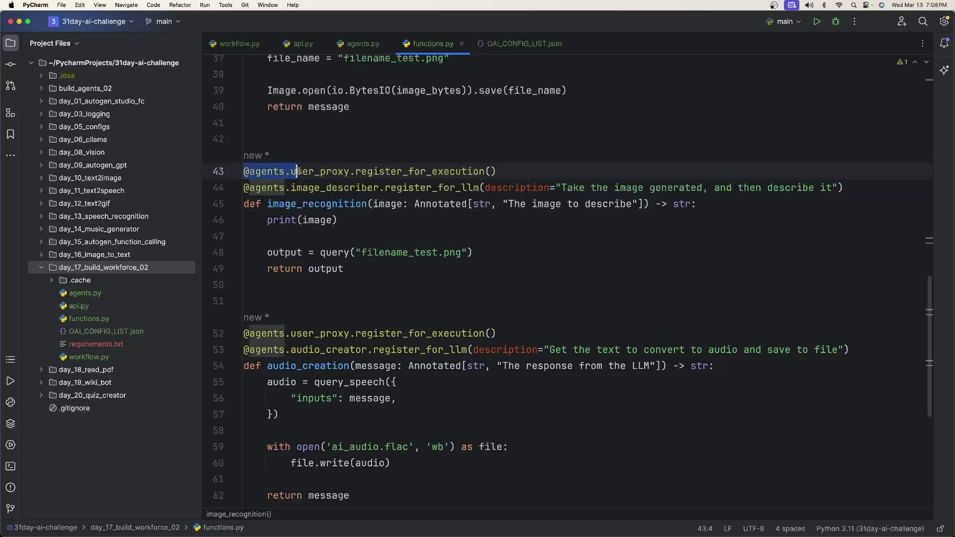
pyautogui.click(443, 171)
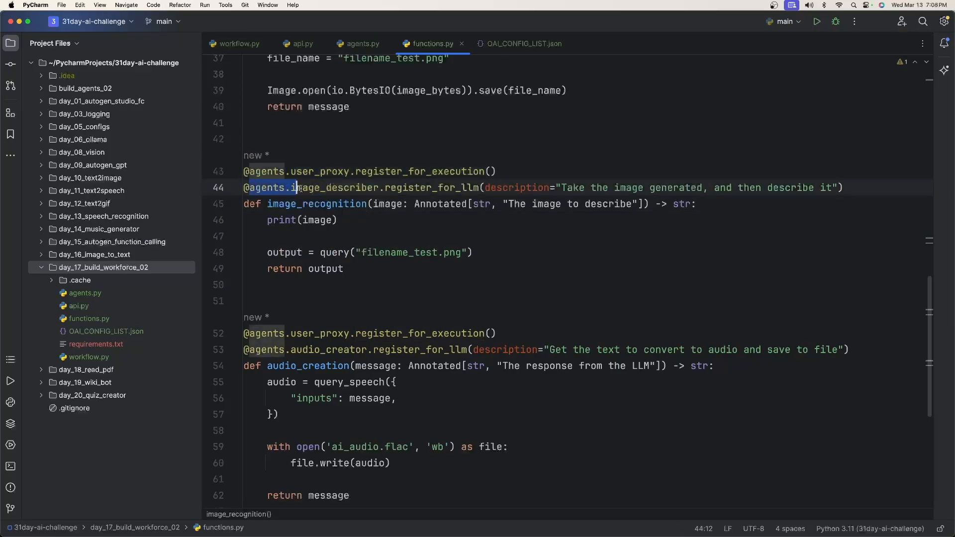
pyautogui.doubleClick(338, 188)
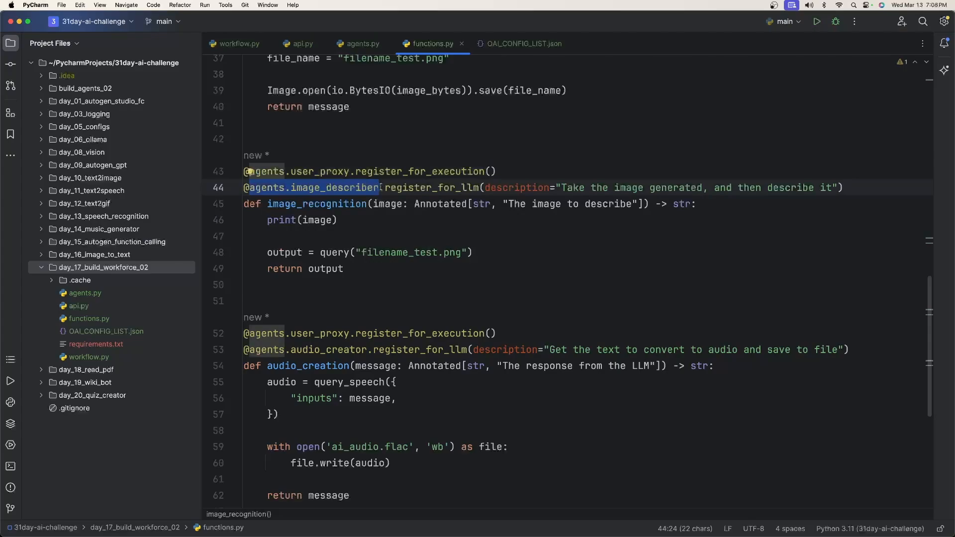
pyautogui.click(316, 204)
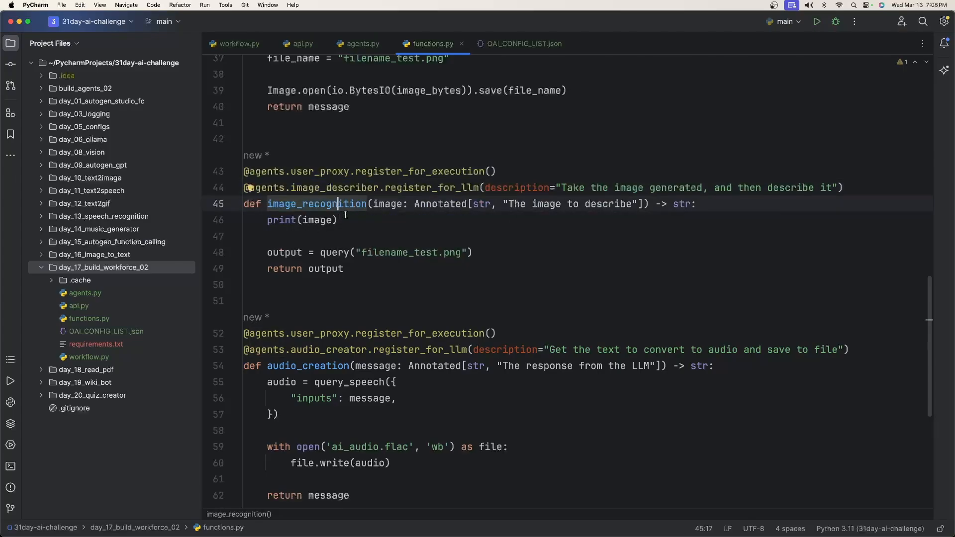
pyautogui.click(338, 219)
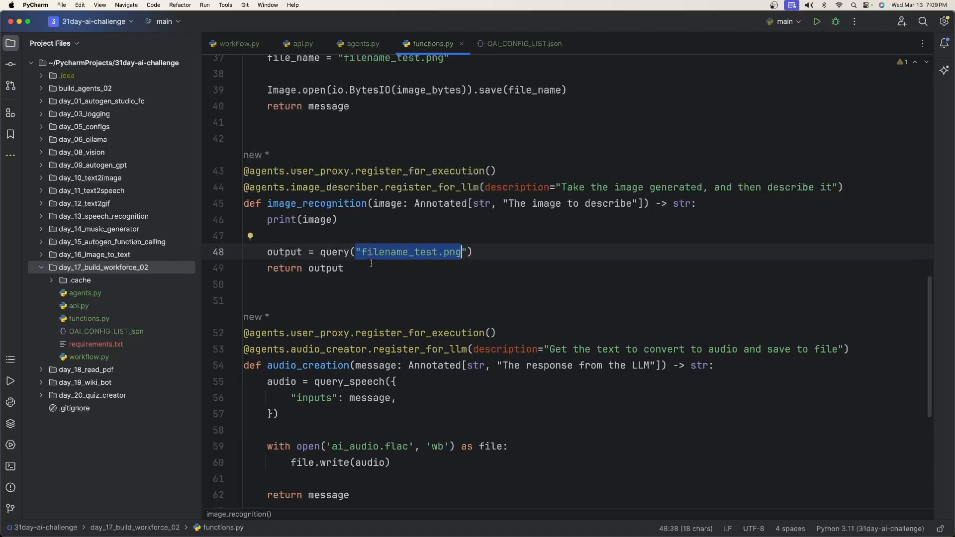
pyautogui.click(86, 292)
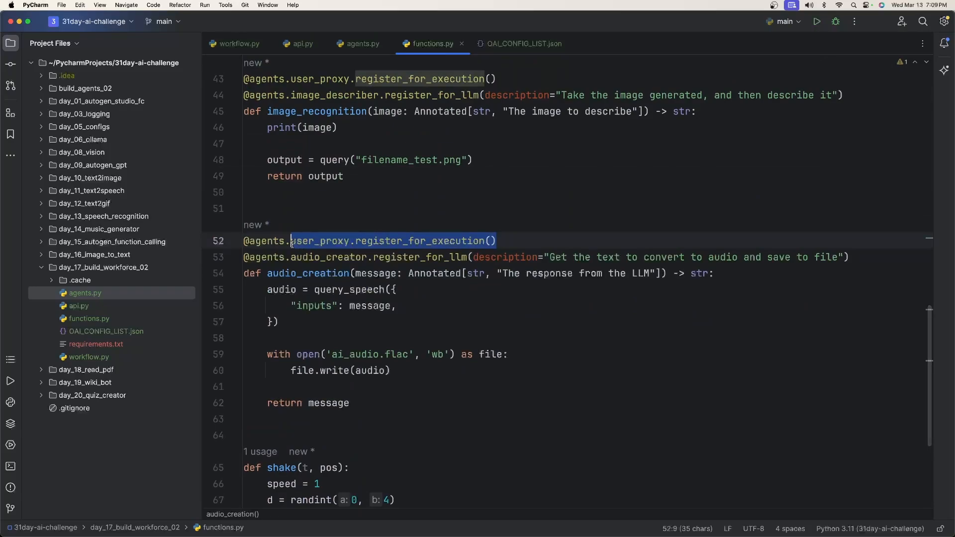
pyautogui.moveTo(292, 243)
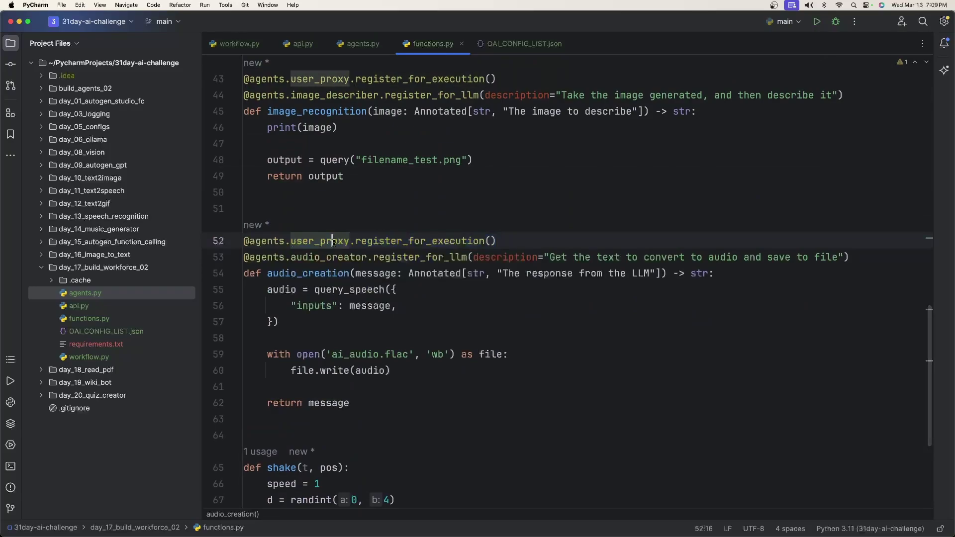
pyautogui.click(288, 257)
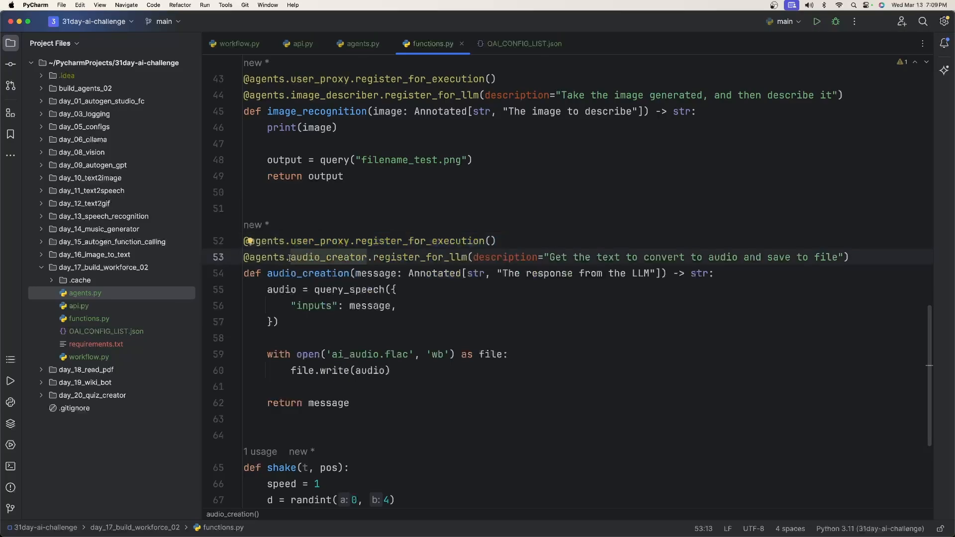
pyautogui.doubleClick(329, 256)
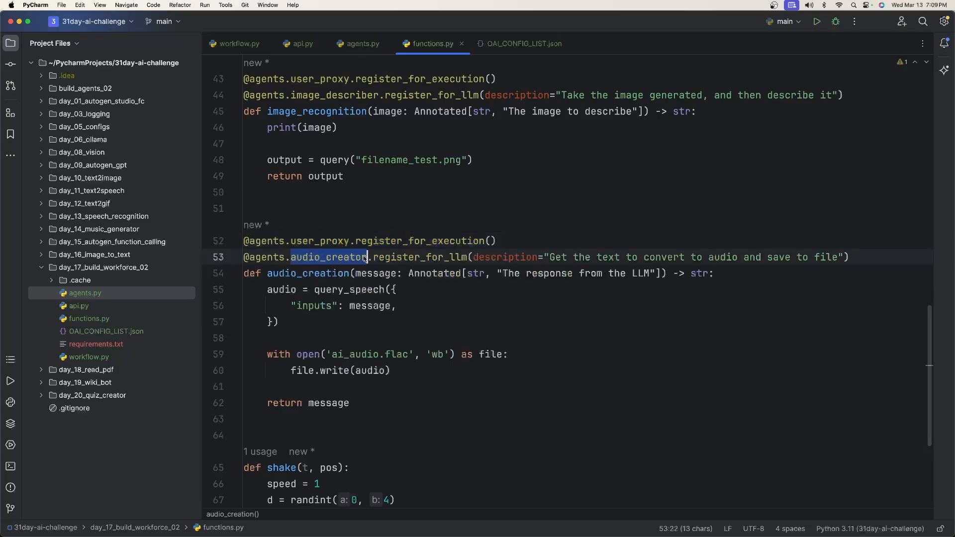
pyautogui.doubleClick(419, 257)
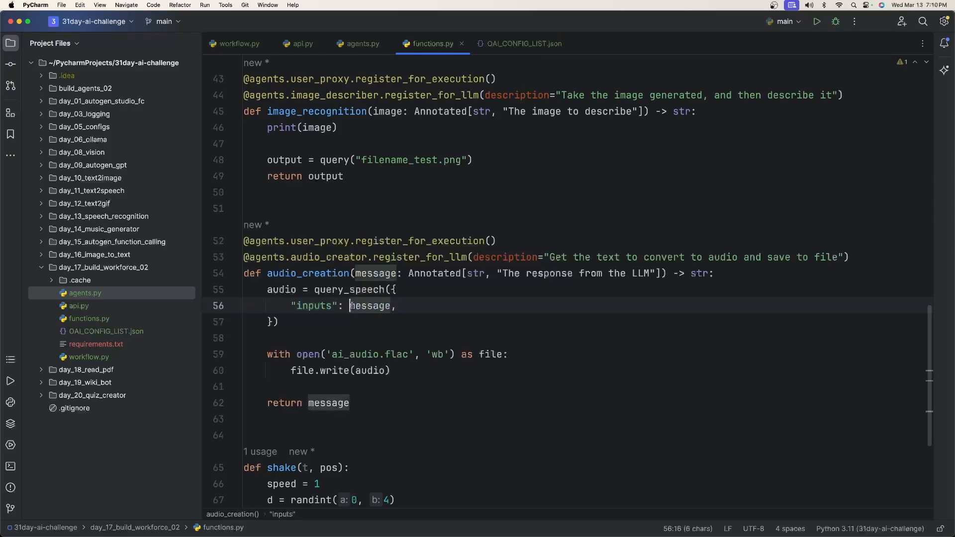
pyautogui.doubleClick(325, 176)
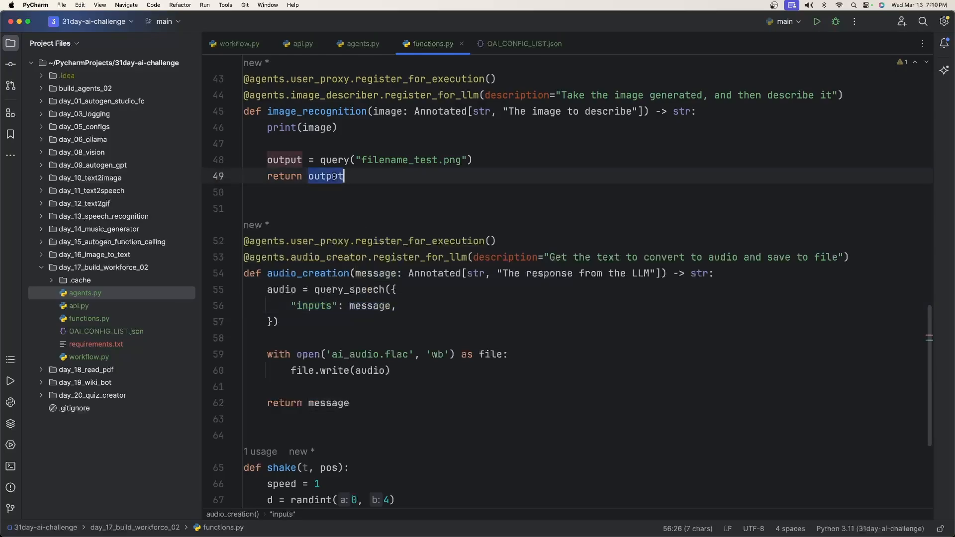
pyautogui.click(343, 177)
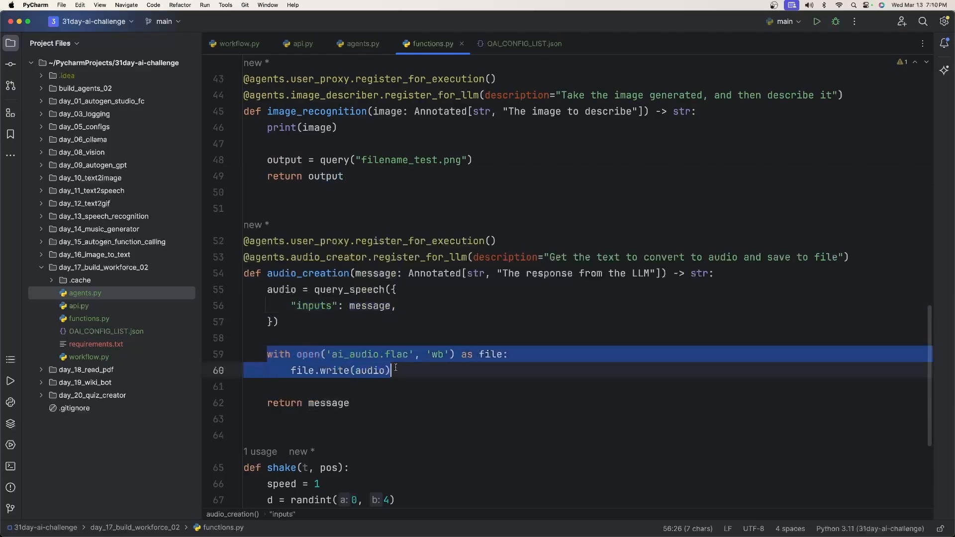
pyautogui.click(395, 370)
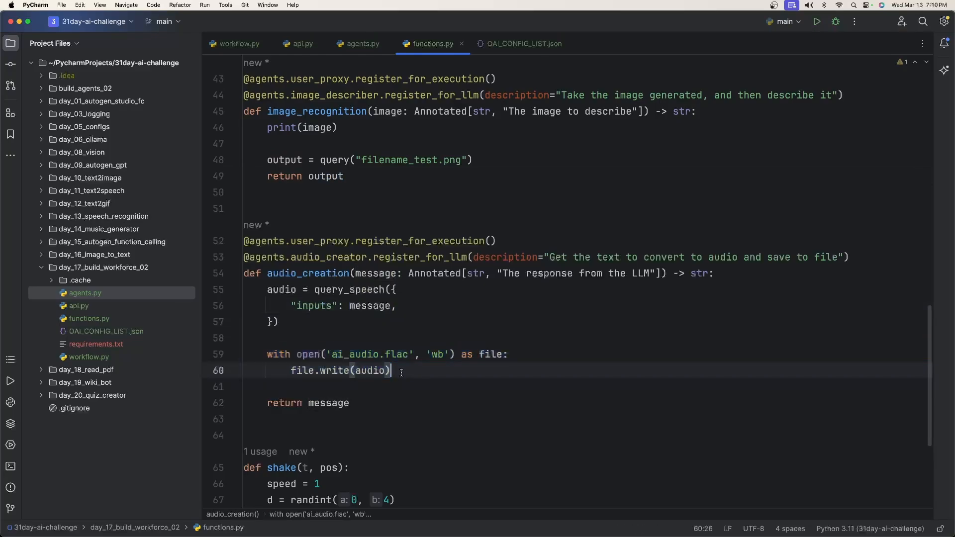
pyautogui.doubleClick(348, 289)
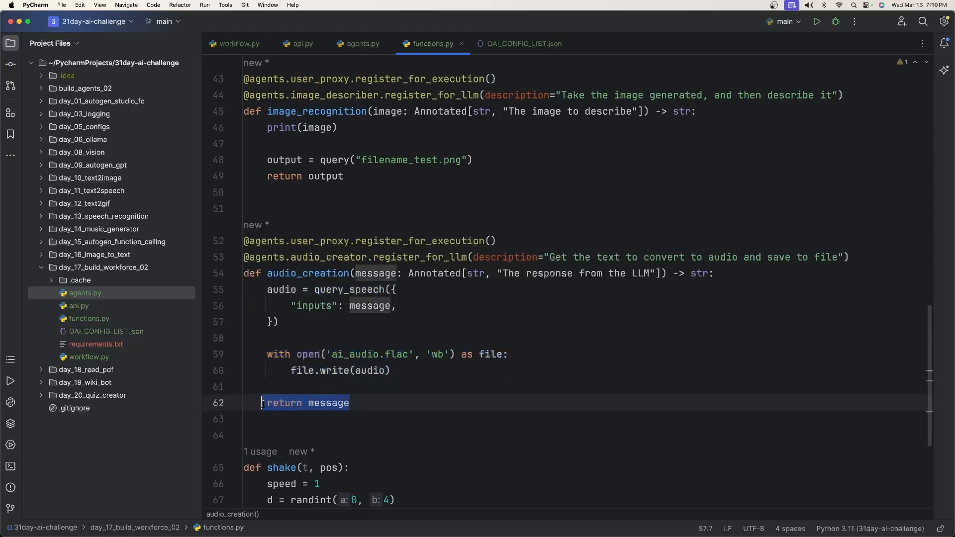
pyautogui.scroll(-3)
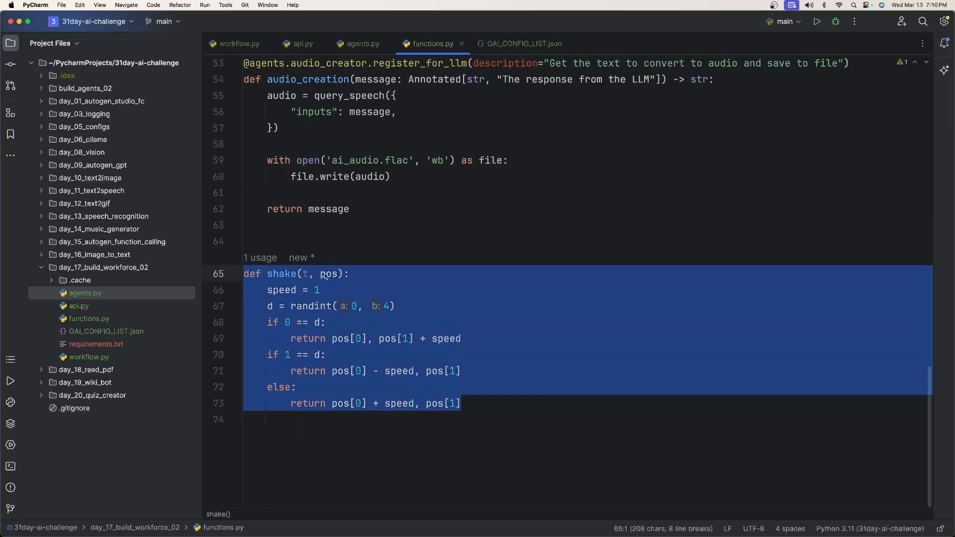
pyautogui.click(297, 273)
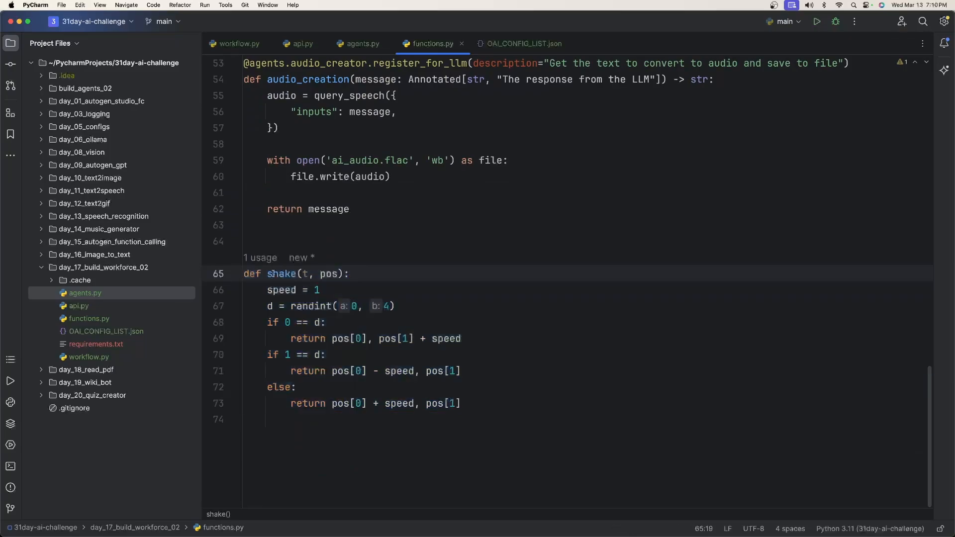
pyautogui.click(350, 274)
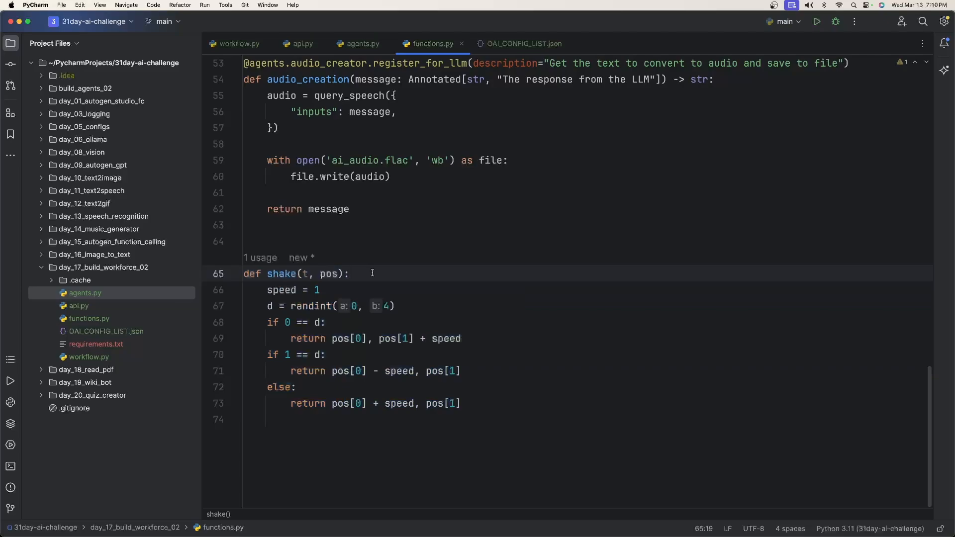
pyautogui.moveTo(360, 290)
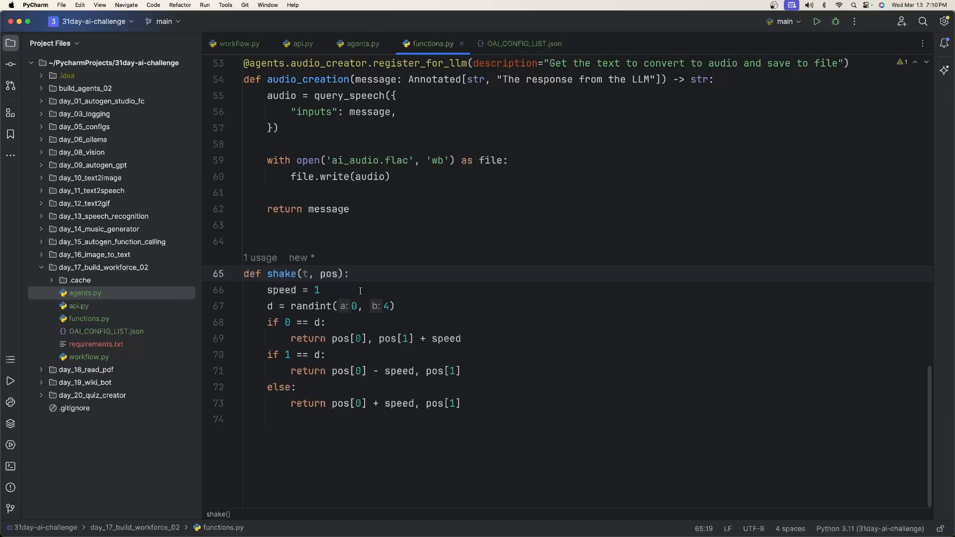
pyautogui.click(237, 43)
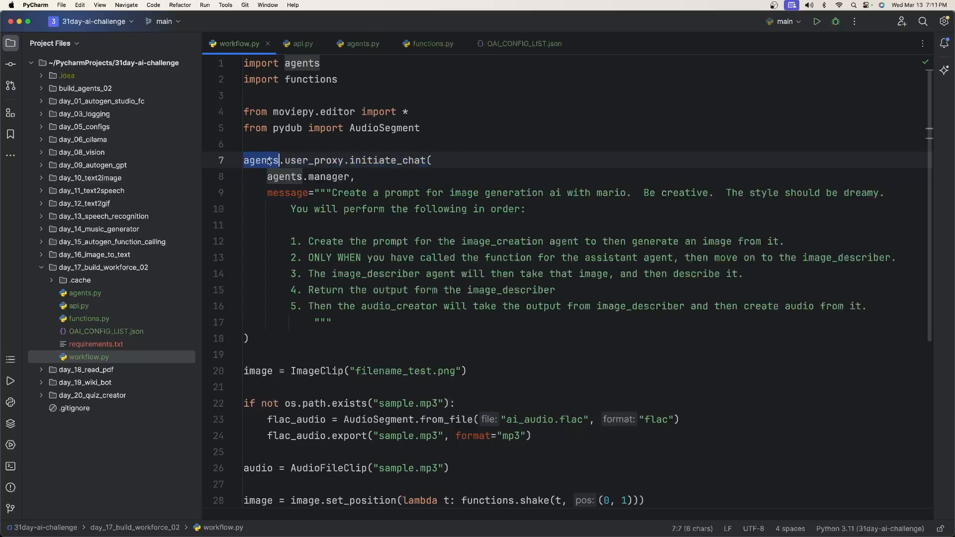
# Replace 'mario' with 'luigi' in the workflow.py initiate_chat prompt
pyautogui.click(326, 161)
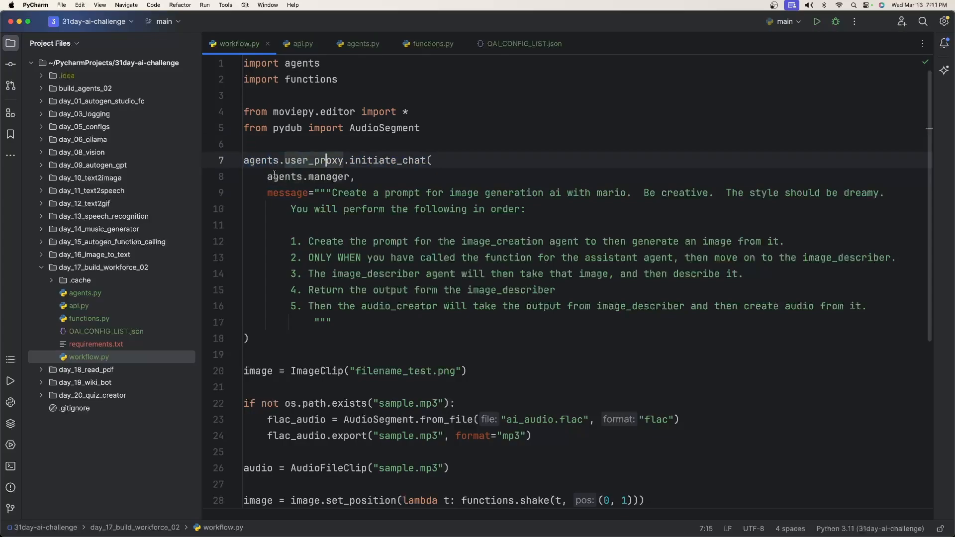
pyautogui.doubleClick(307, 177)
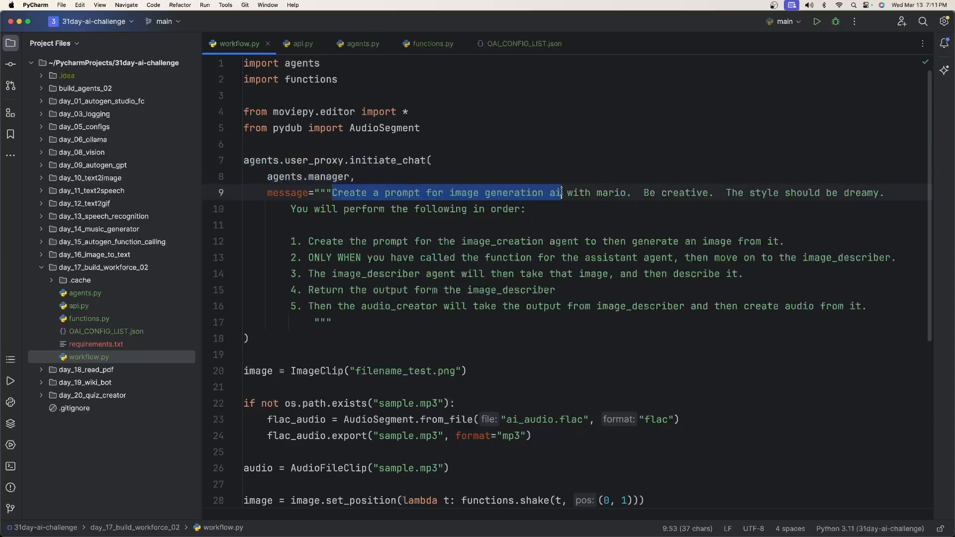
pyautogui.doubleClick(611, 192)
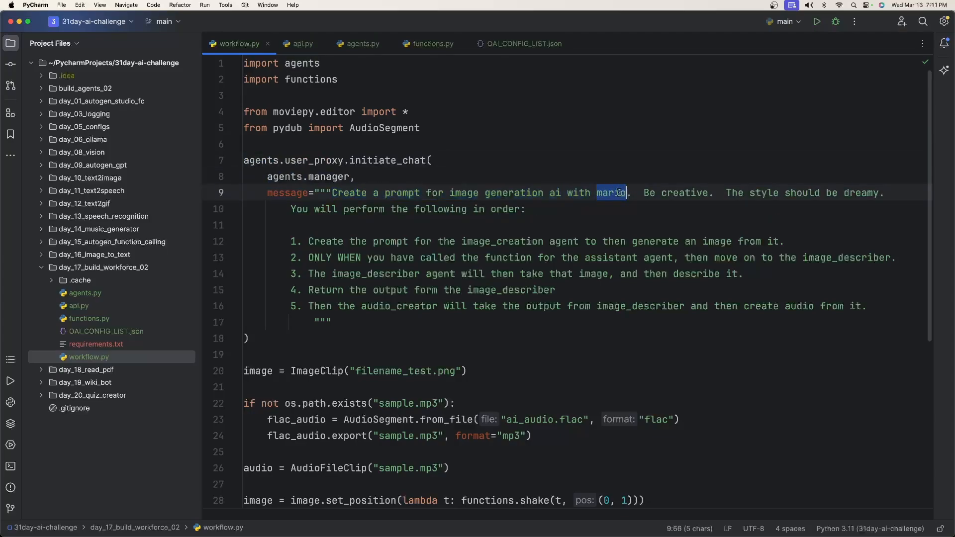
pyautogui.write('luigi')
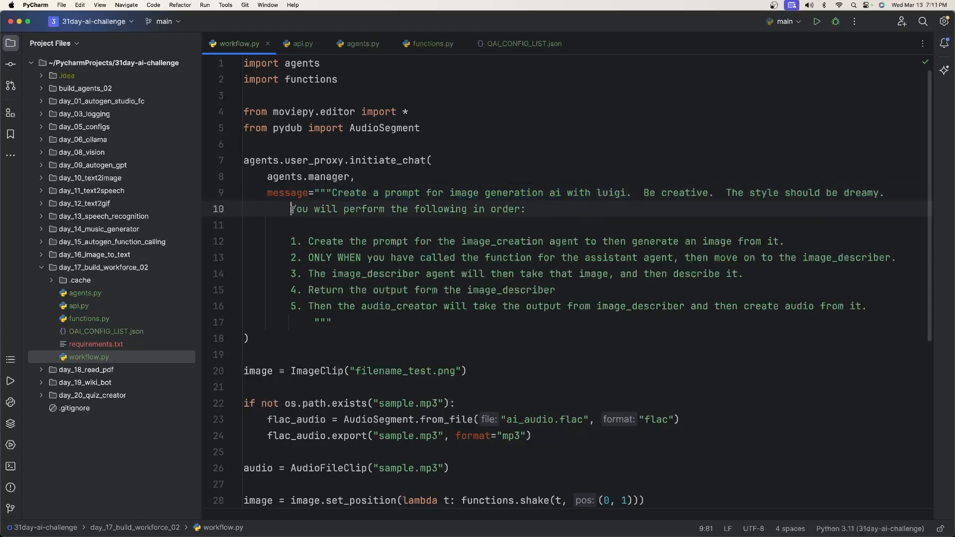
# Reword step 2 to name the image creation agent and highlight the image_describer step
pyautogui.tripleClick(407, 208)
pyautogui.write('image creatio')
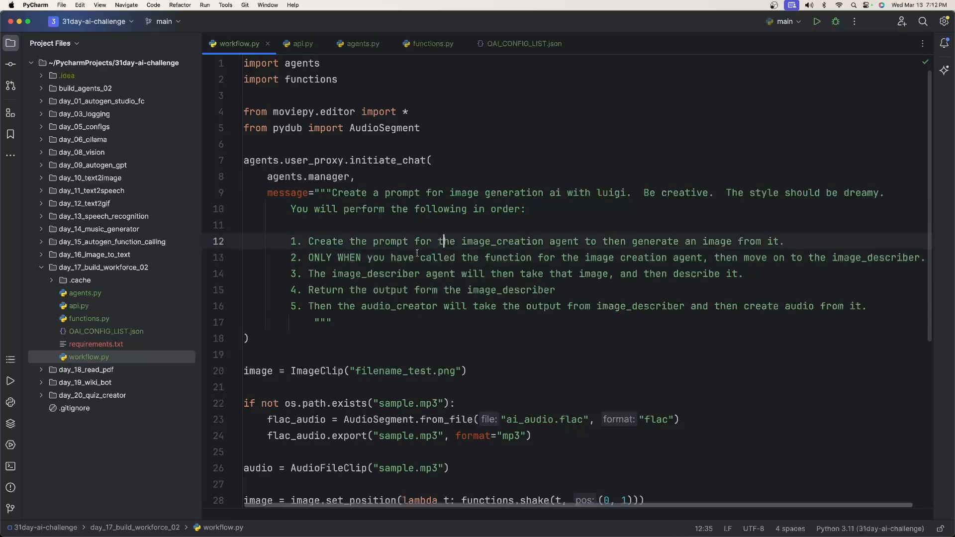
pyautogui.click(770, 257)
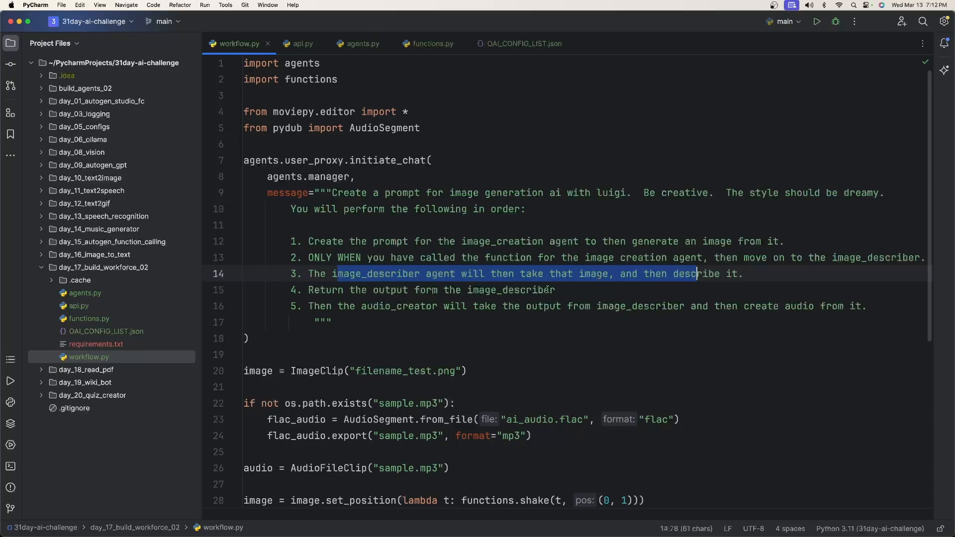
pyautogui.doubleClick(381, 305)
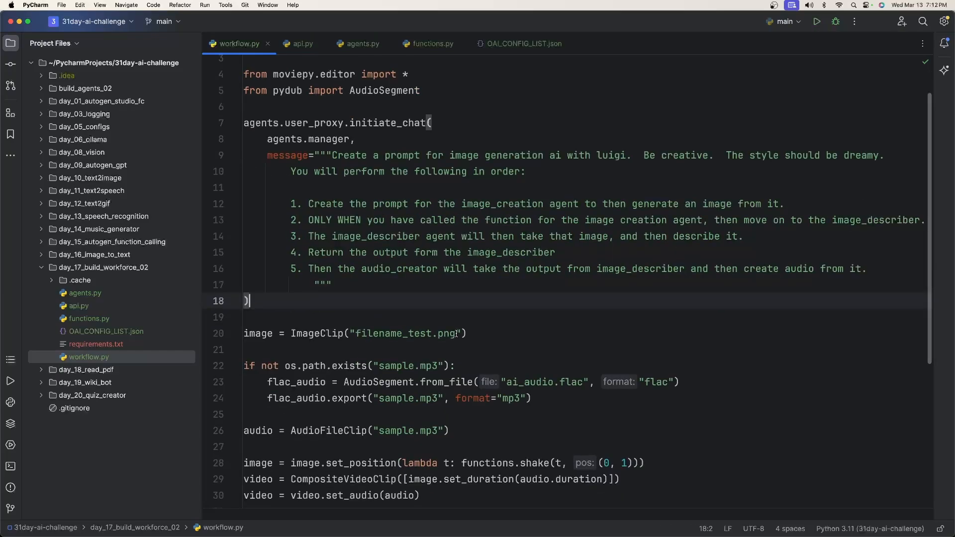
pyautogui.doubleClick(405, 333)
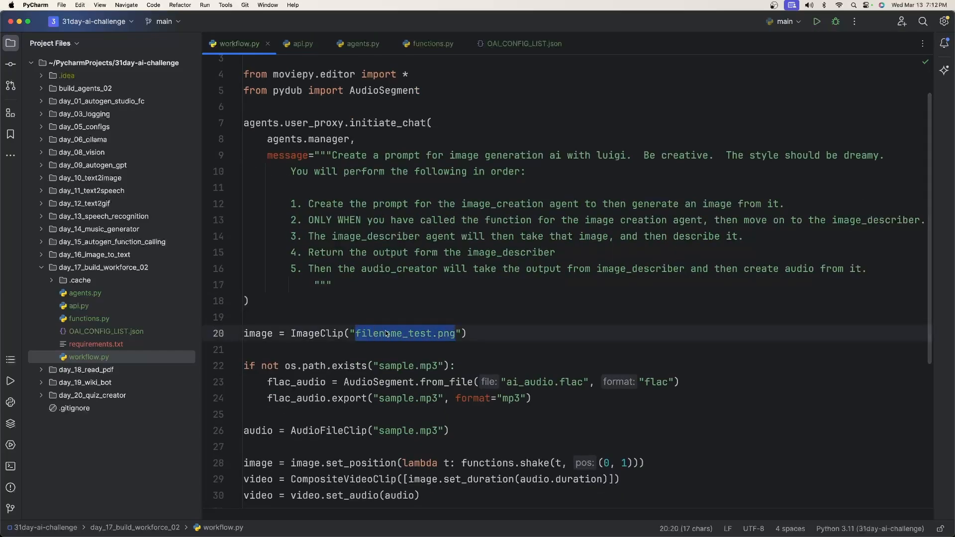
pyautogui.click(469, 333)
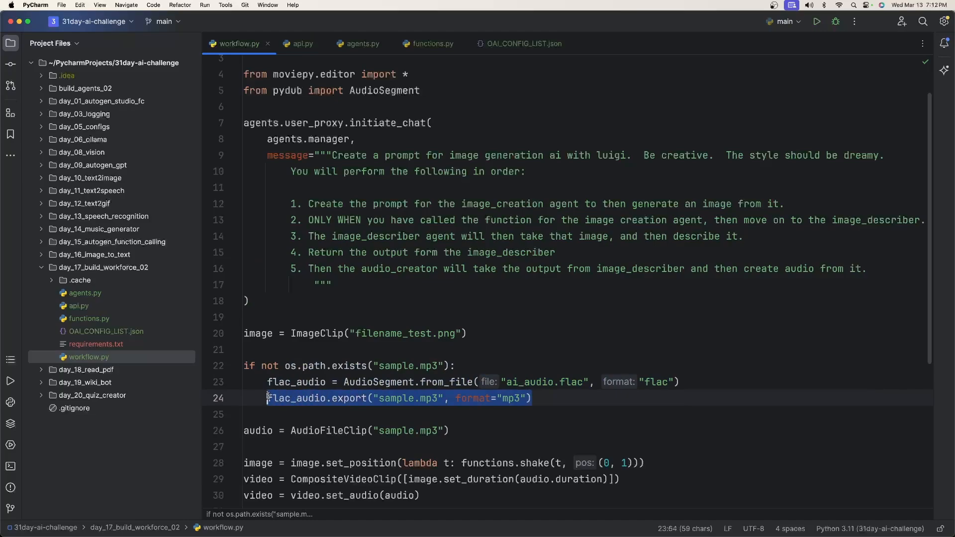
pyautogui.click(379, 398)
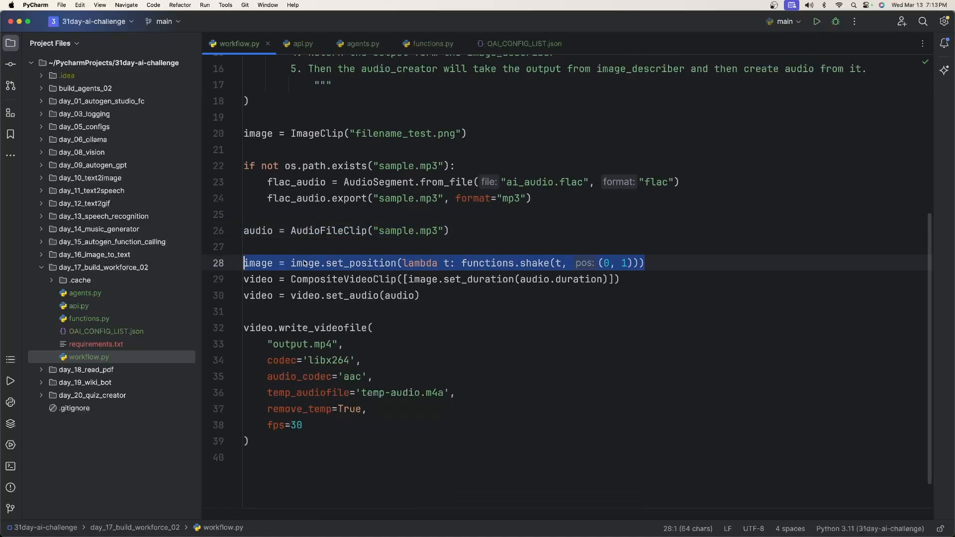
pyautogui.moveTo(336, 249)
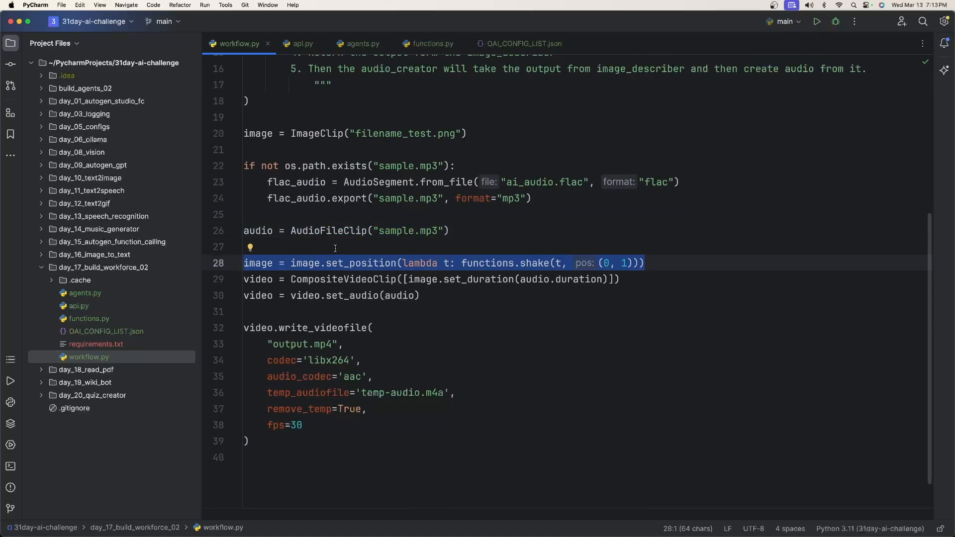
pyautogui.click(668, 267)
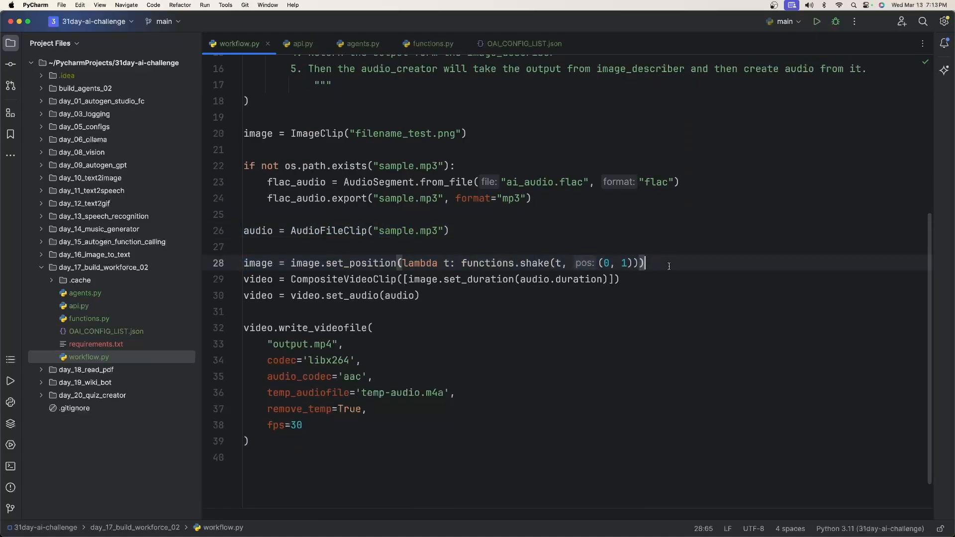
pyautogui.moveTo(647, 273)
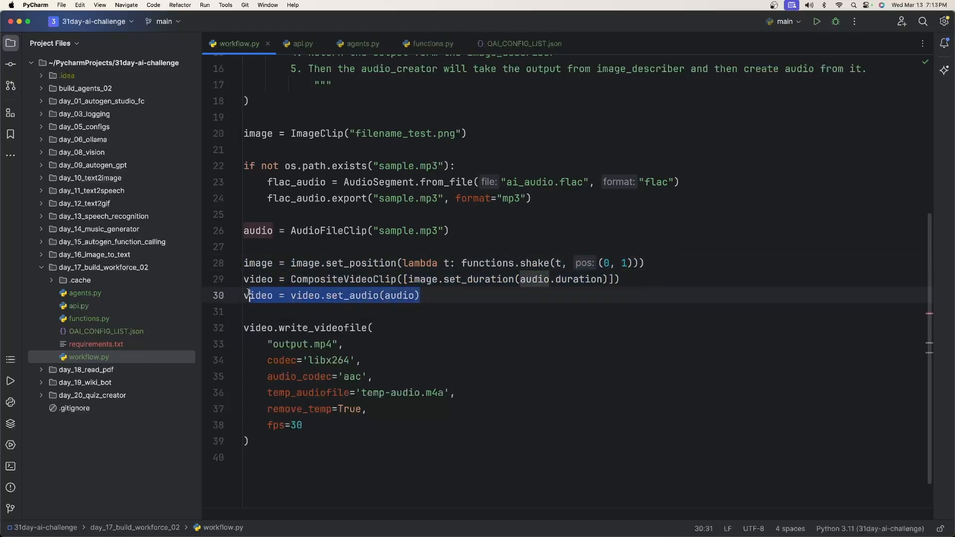
pyautogui.doubleClick(401, 296)
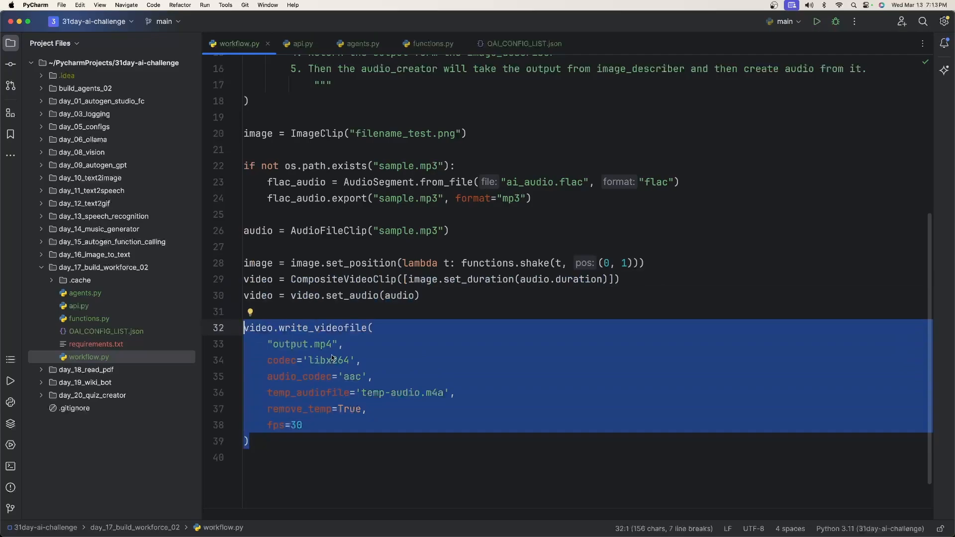
pyautogui.click(339, 344)
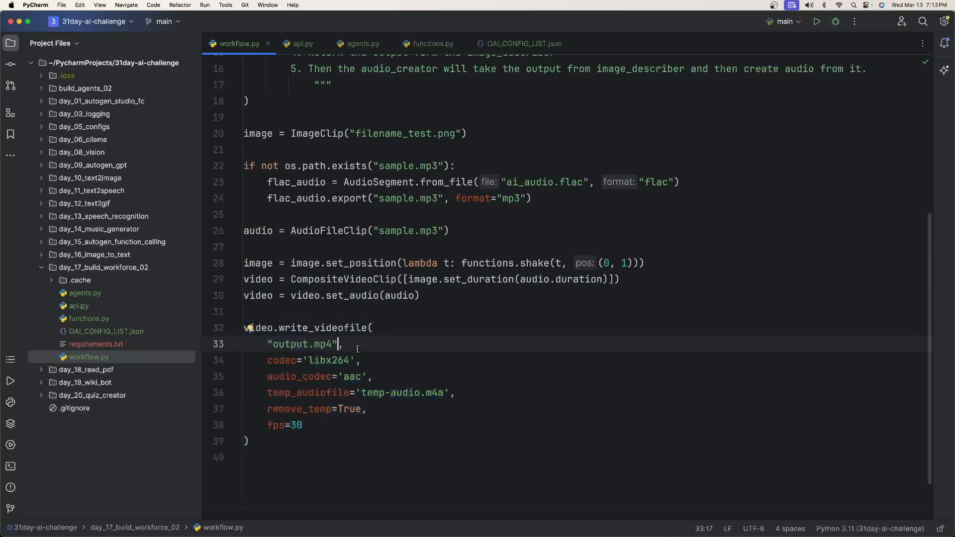
pyautogui.click(375, 376)
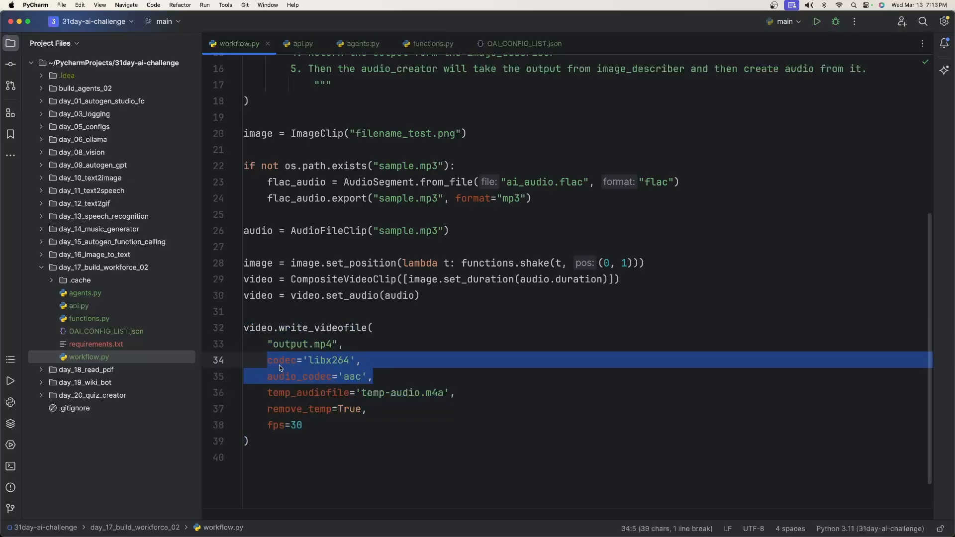
pyautogui.moveTo(341, 379)
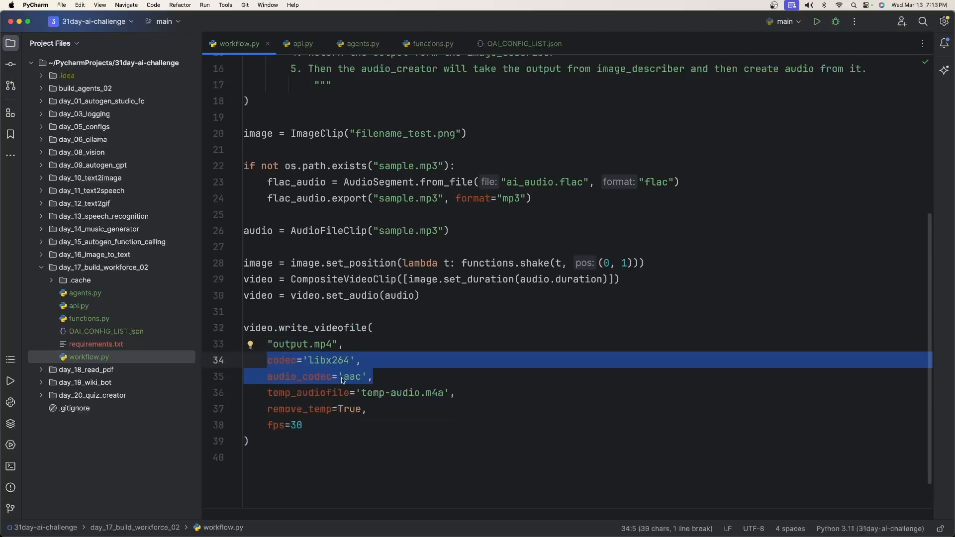
pyautogui.click(376, 376)
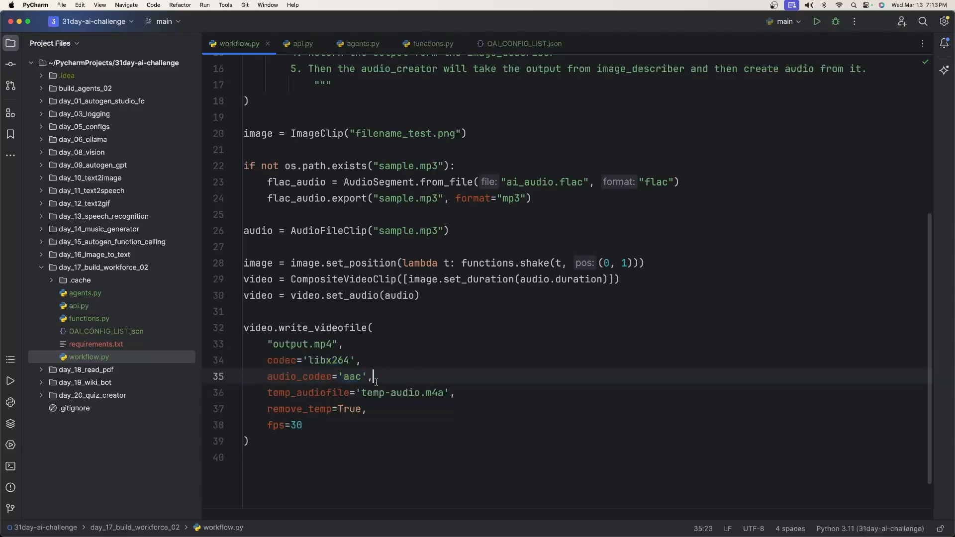
pyautogui.doubleClick(276, 425)
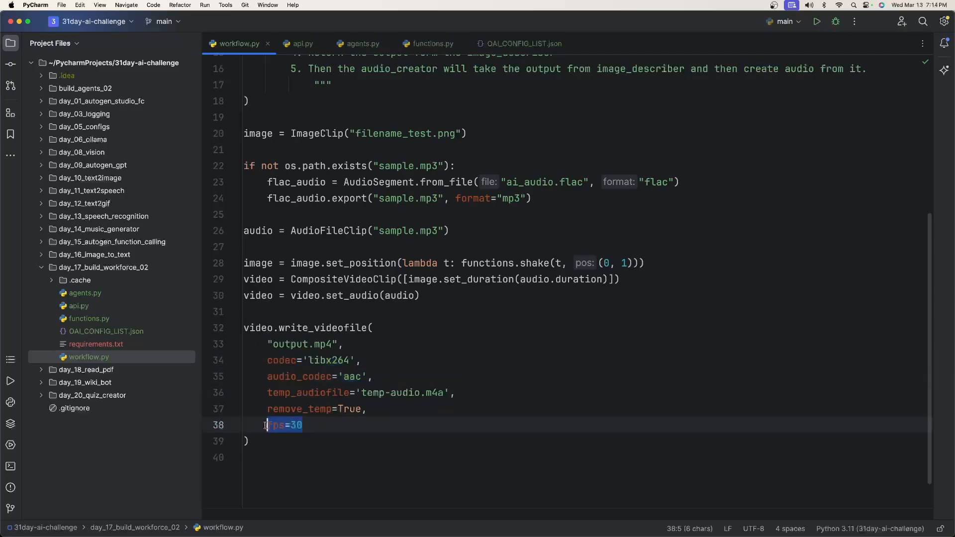
pyautogui.click(354, 425)
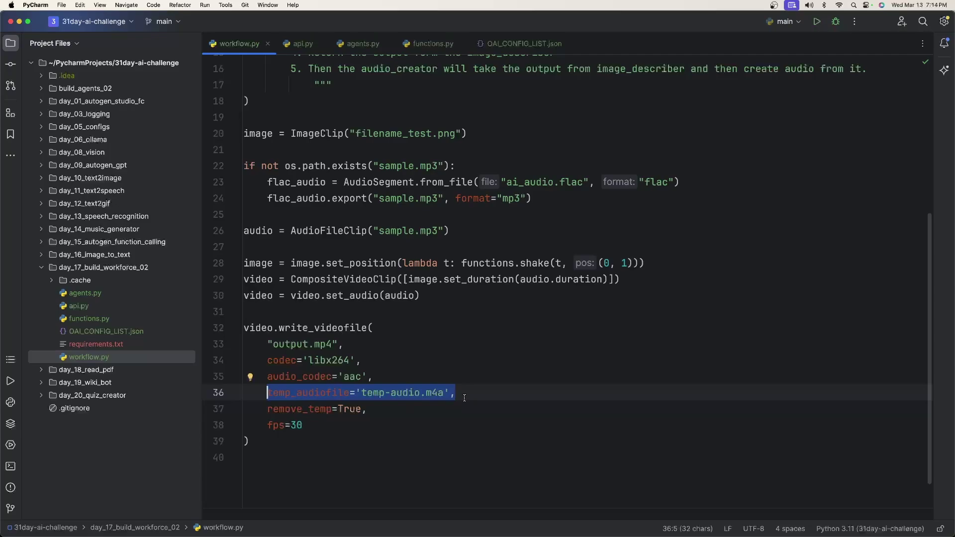
pyautogui.click(524, 43)
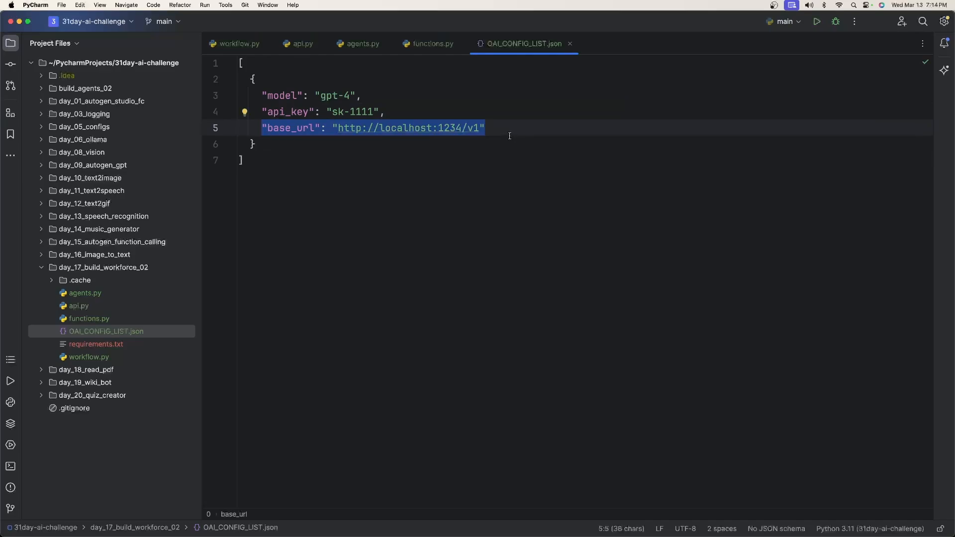
# Change the model field in OAI_CONFIG_LIST.json from gpt-4 to gpt-3.5-turbo
pyautogui.click(485, 129)
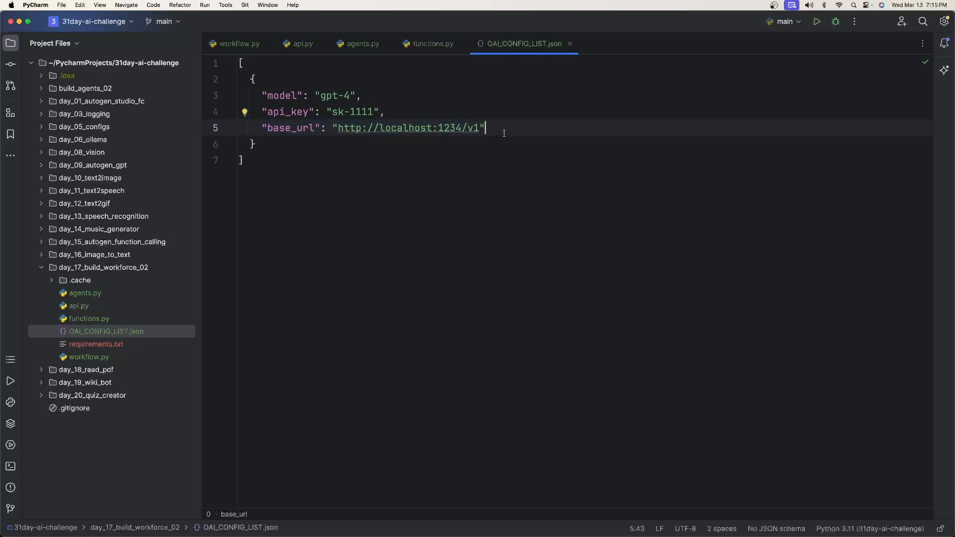
pyautogui.write('gpt-3.')
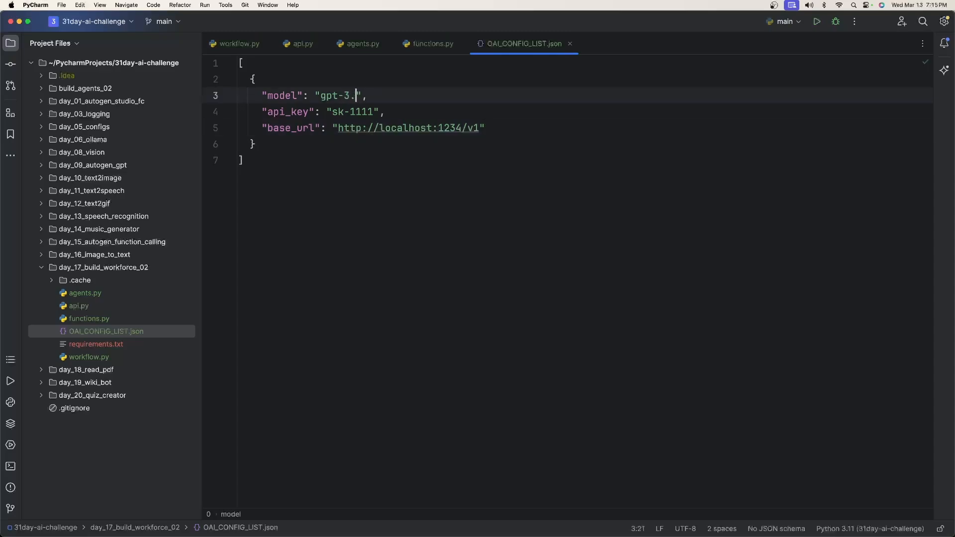
pyautogui.write('5-turbo')
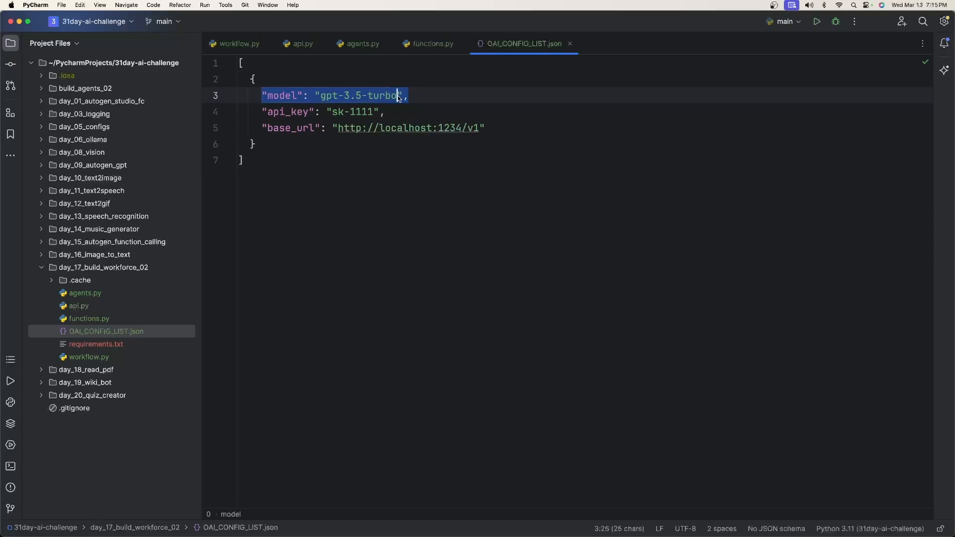
pyautogui.doubleClick(359, 94)
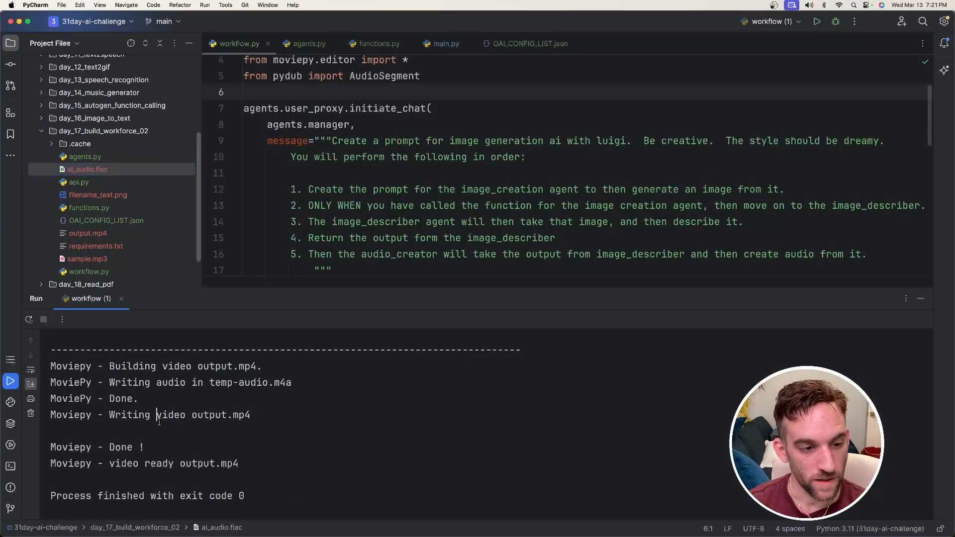
pyautogui.doubleClick(210, 464)
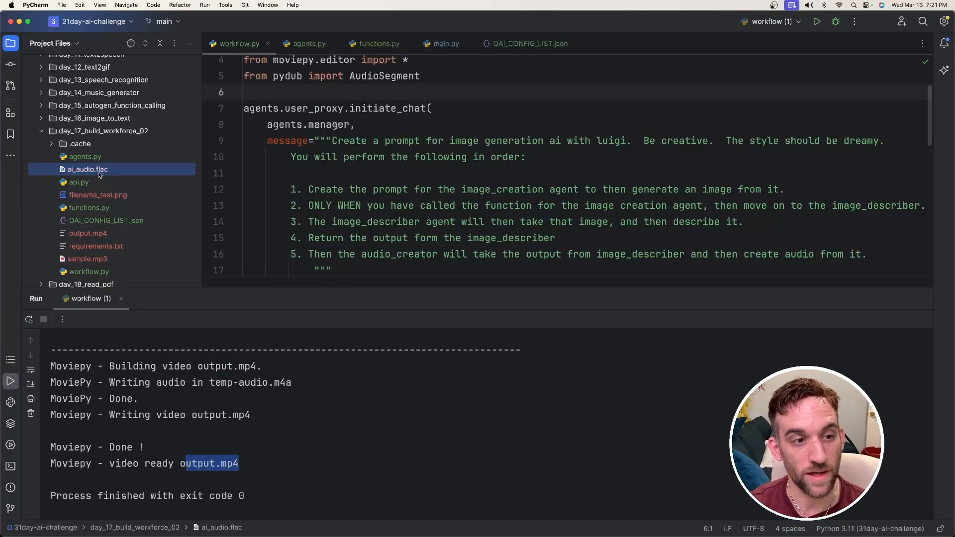
pyautogui.click(99, 195)
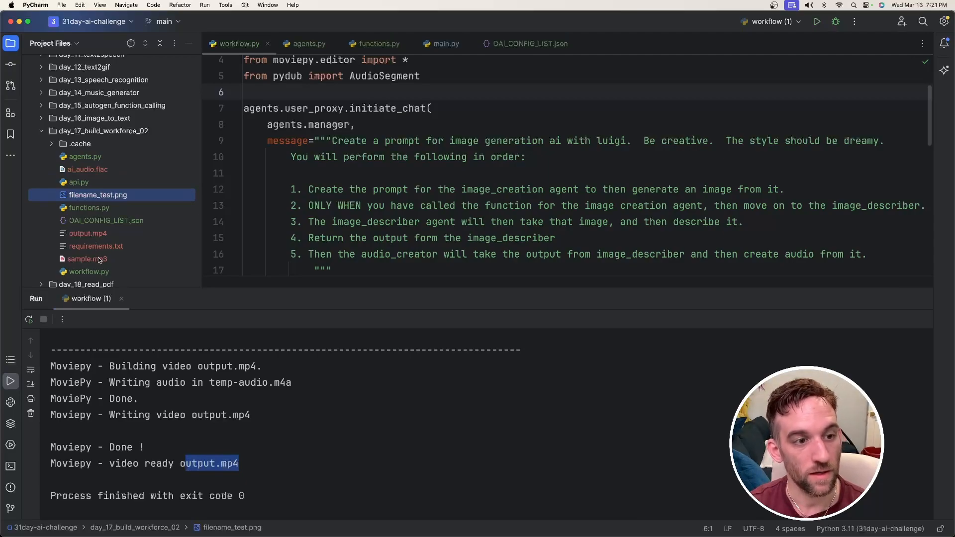
pyautogui.click(87, 259)
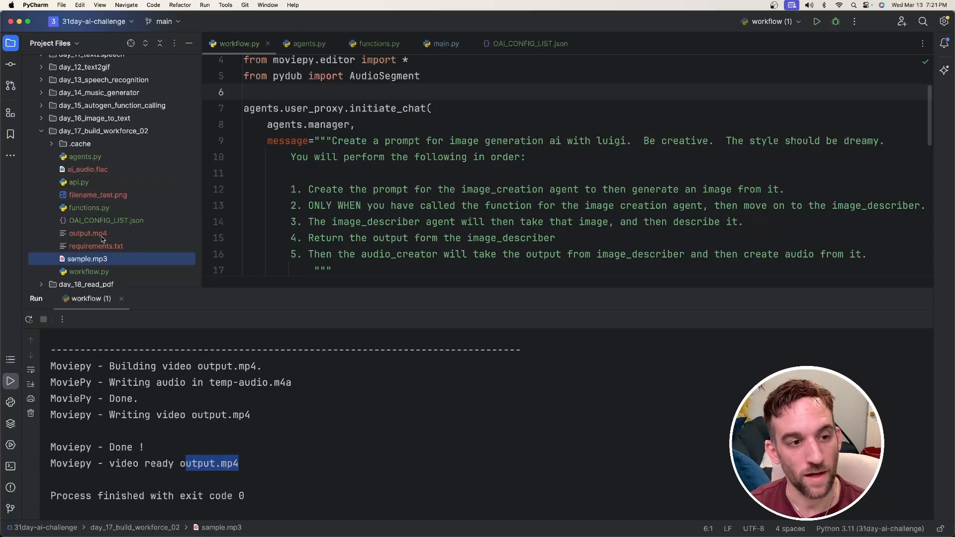
pyautogui.click(87, 233)
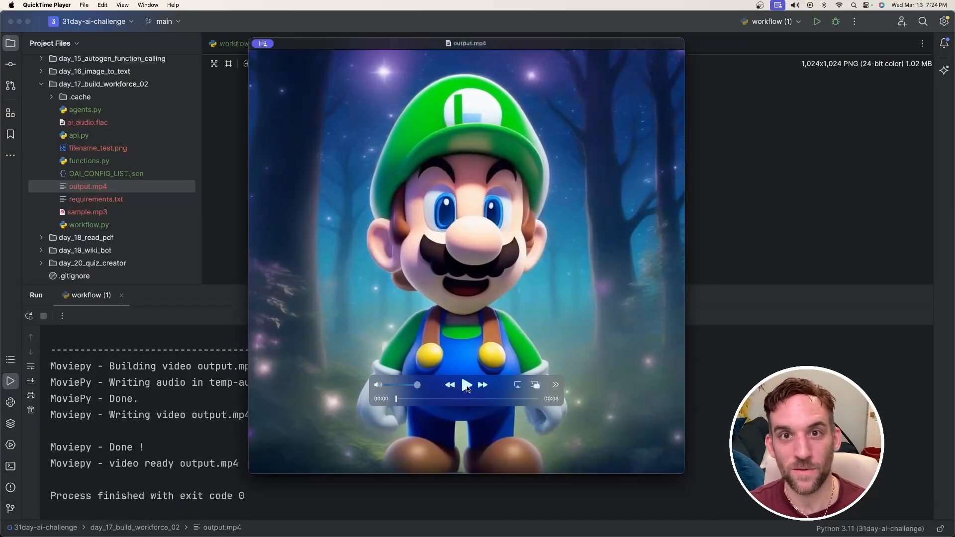
# Play the generated Luigi output.mp4 video in QuickTime Player
pyautogui.click(466, 384)
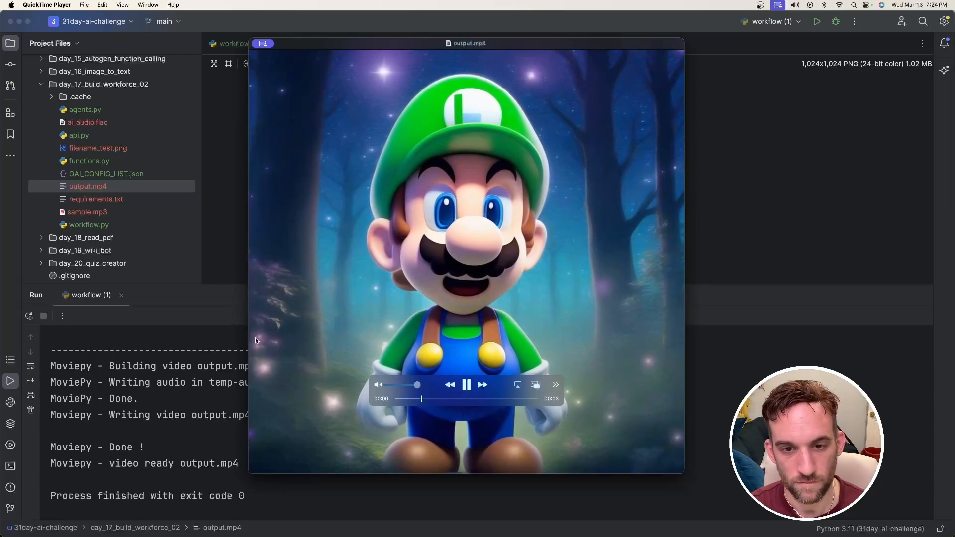